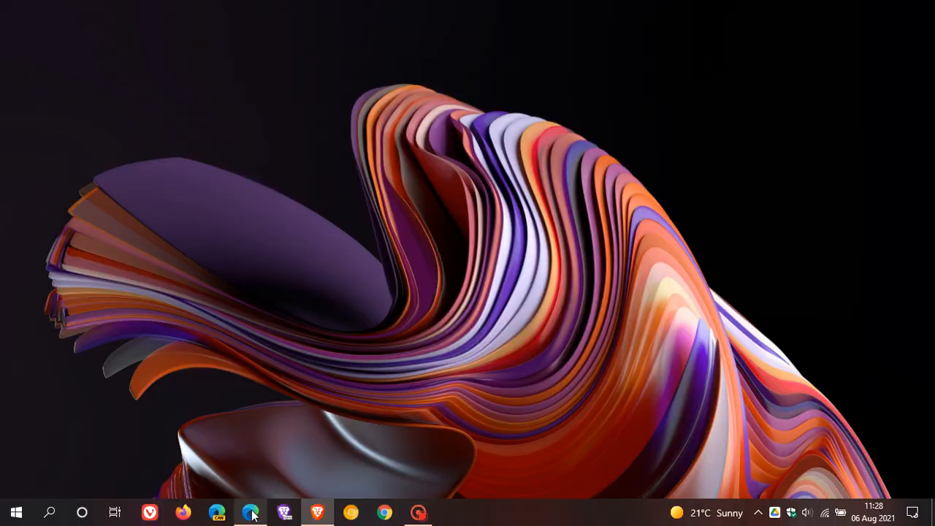
Restore the Edge window showing ASUS's Motherboards Ready for Windows 11 page
left_click(250, 511)
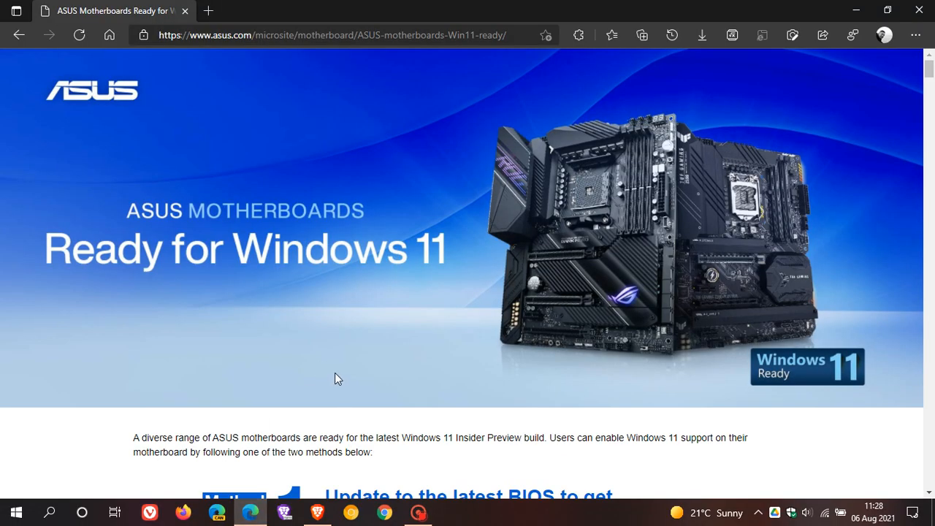
mouse_move(474, 284)
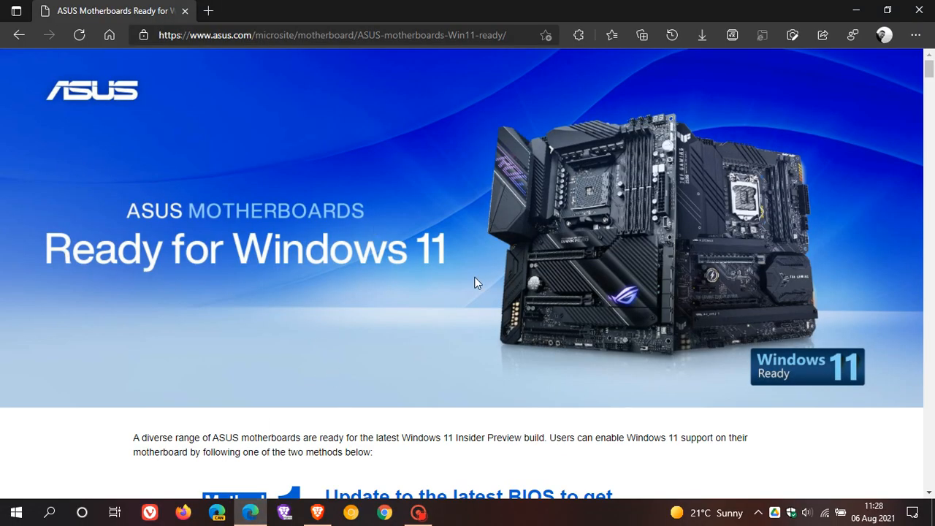
mouse_move(461, 190)
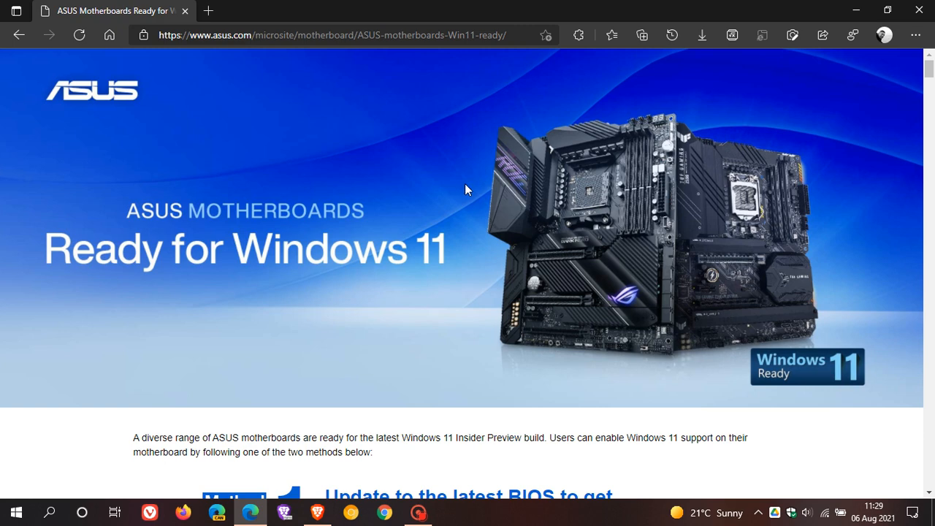
Move down past Method 1 and Method 2 to the Intel PTT activation instructions
scroll("down", 3)
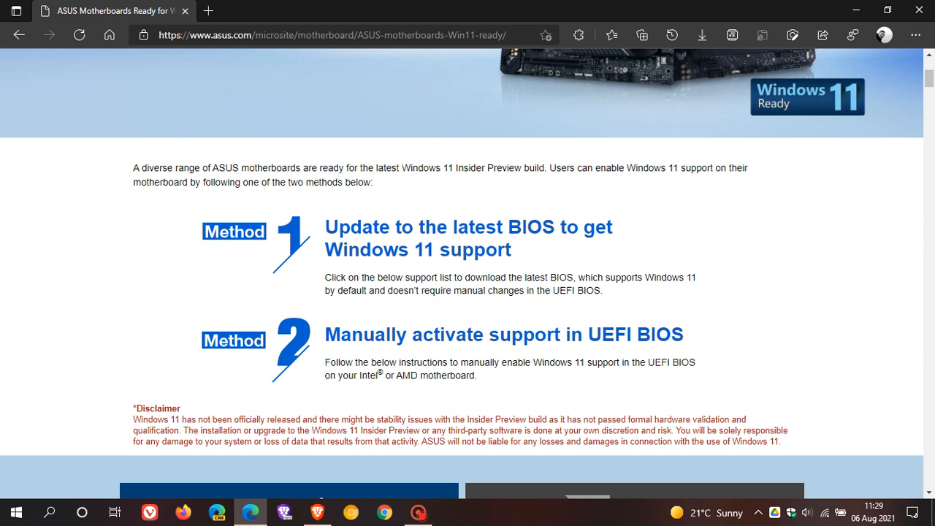
mouse_move(489, 187)
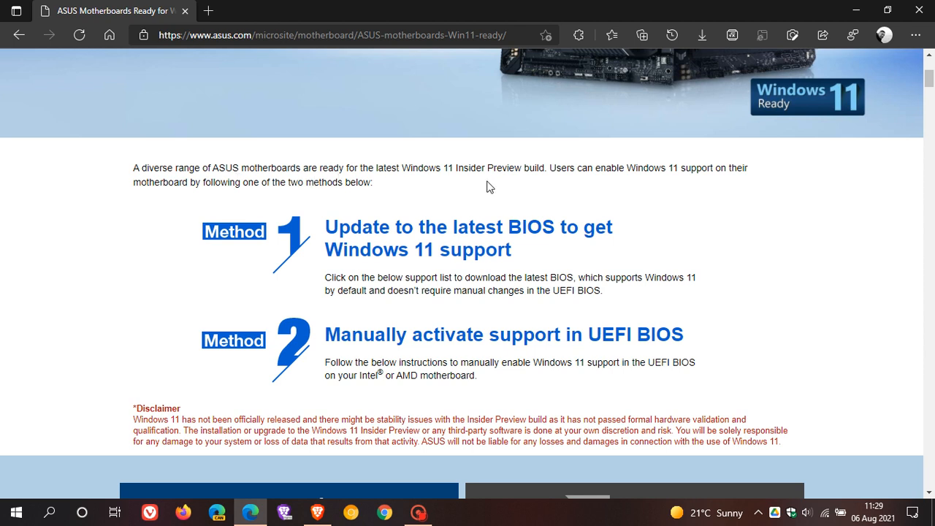
mouse_move(674, 192)
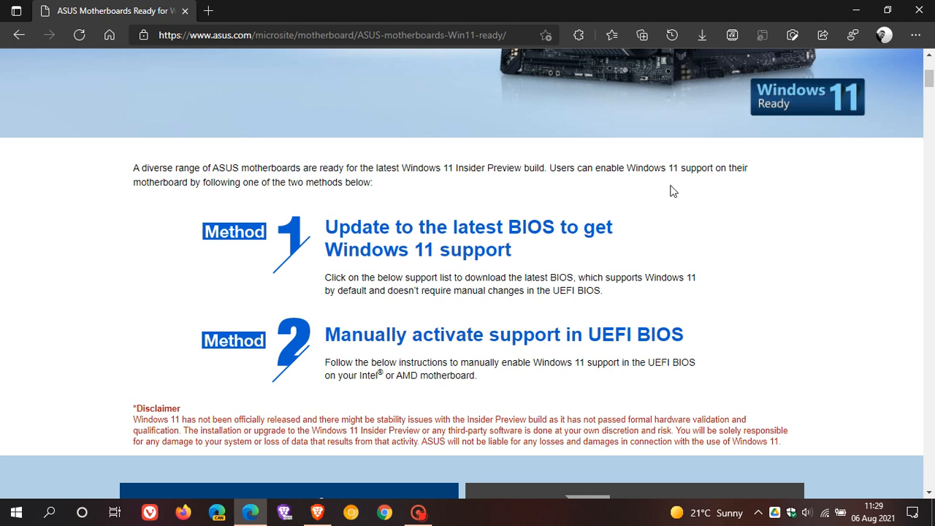
mouse_move(176, 212)
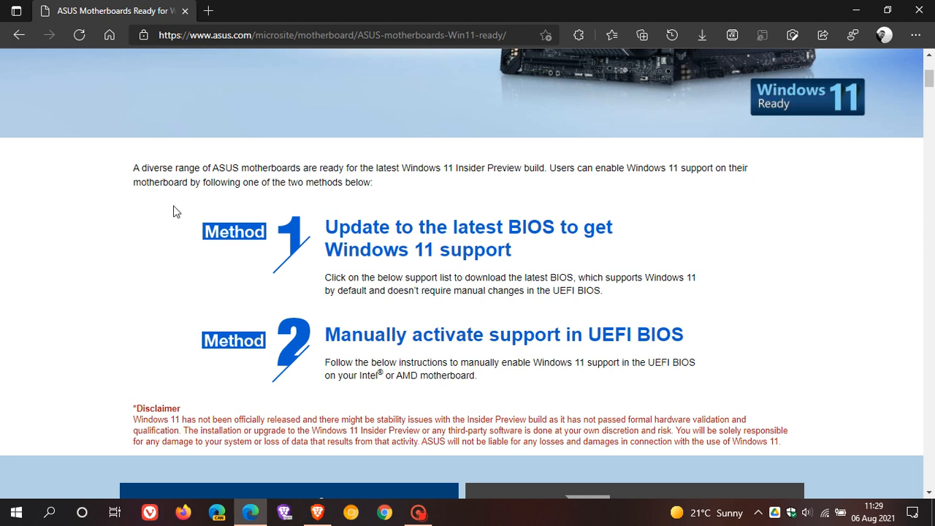
mouse_move(357, 201)
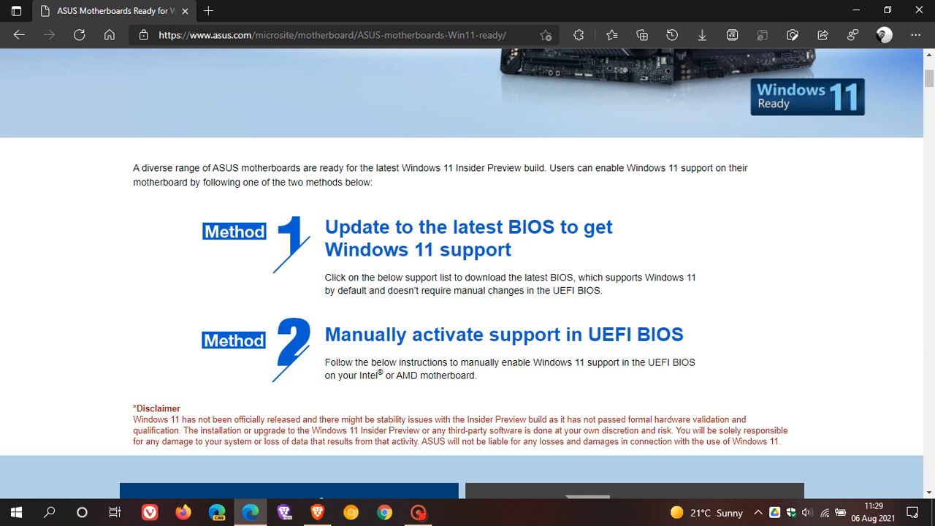
mouse_move(628, 356)
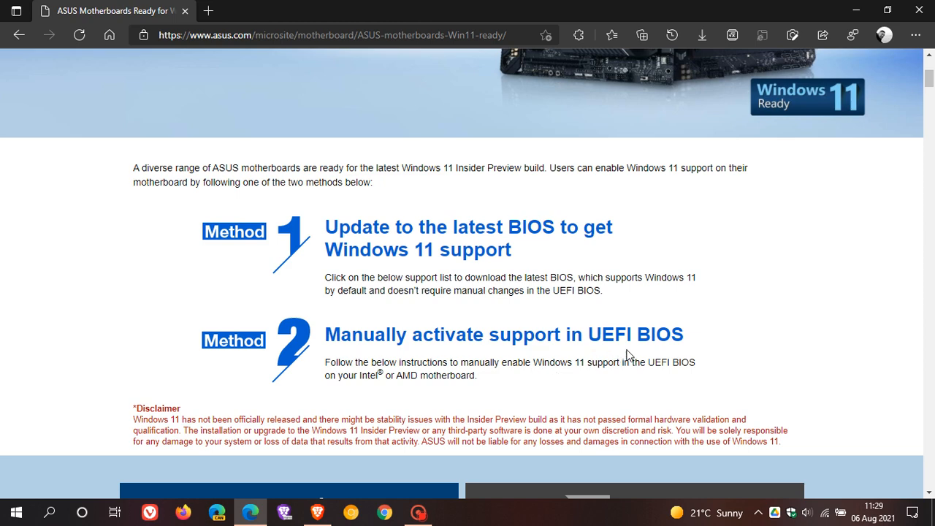
mouse_move(638, 322)
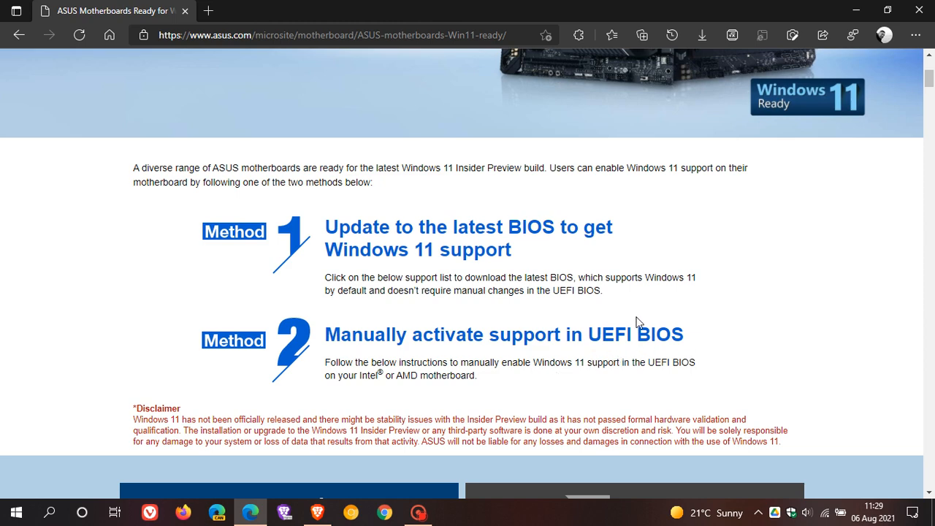
scroll("down", 3)
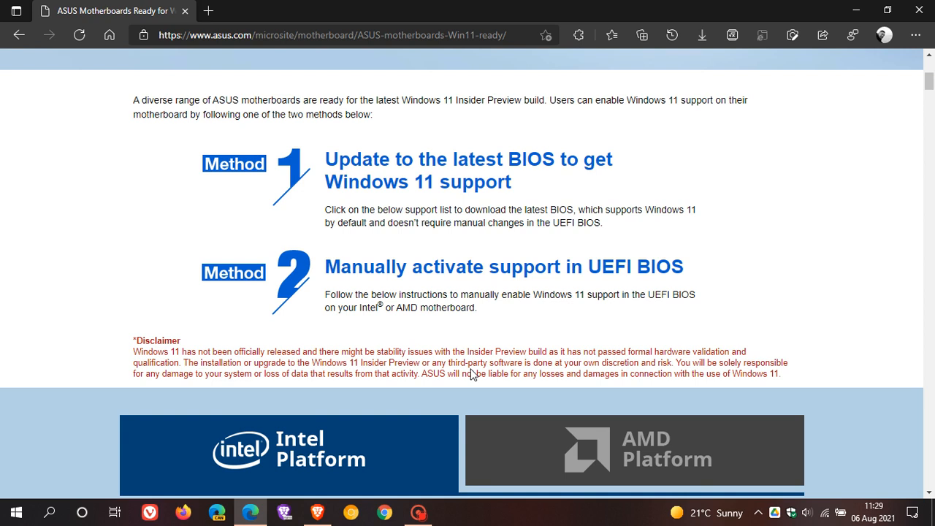
mouse_move(480, 333)
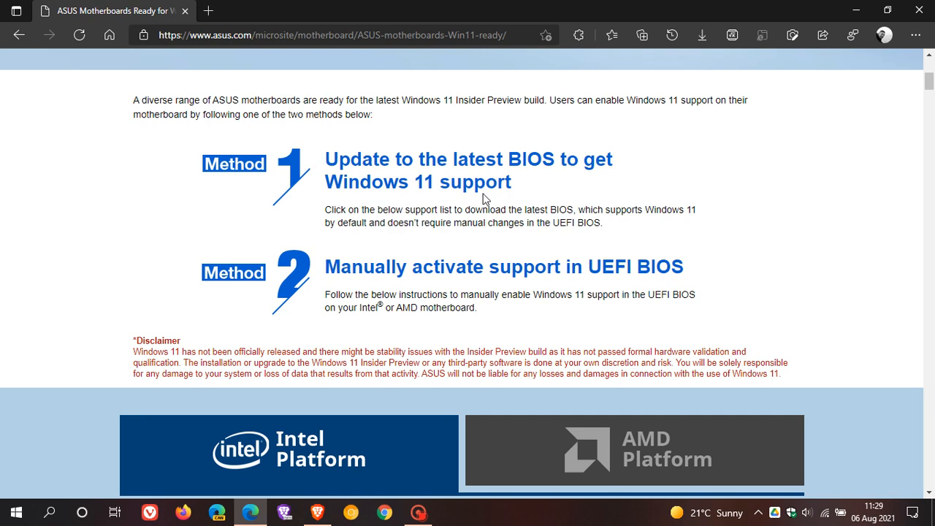
scroll("down", 3)
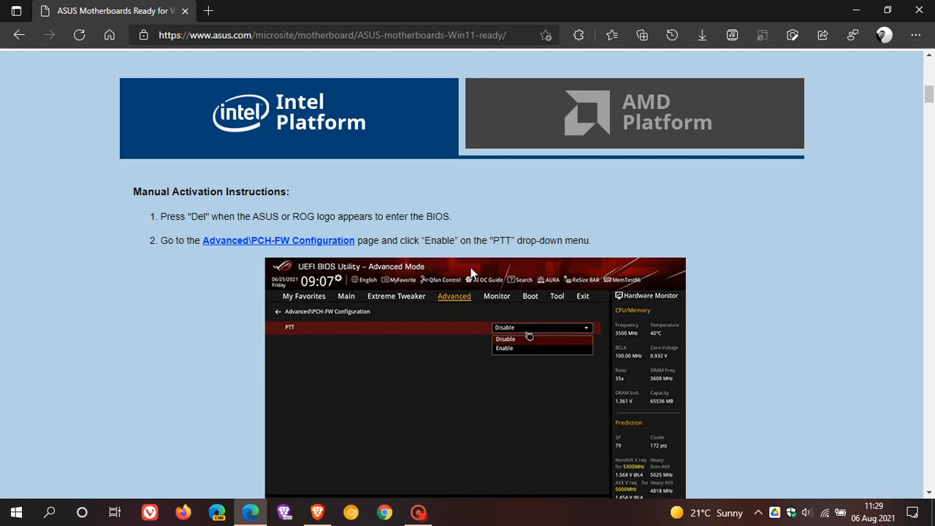
Browse down through the long table of Windows 11-ready ASUS motherboard models
scroll("down", 3)
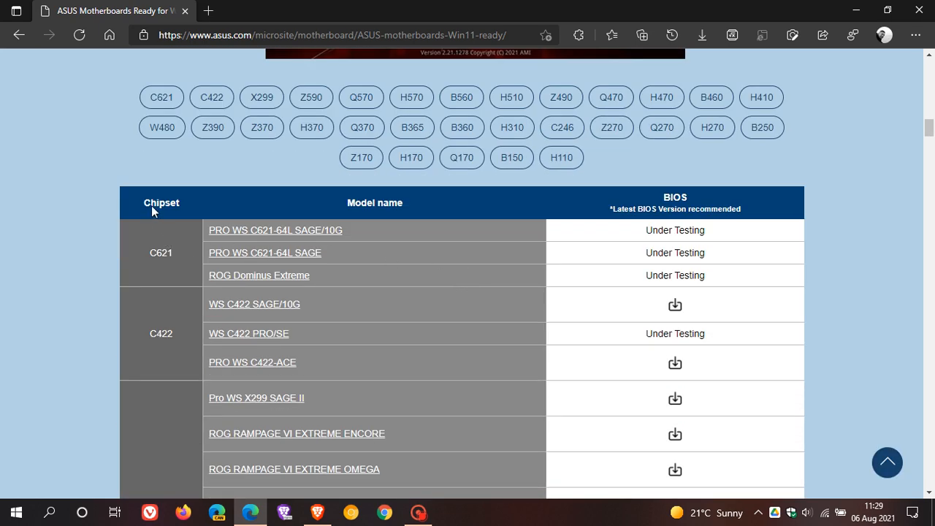
mouse_move(611, 213)
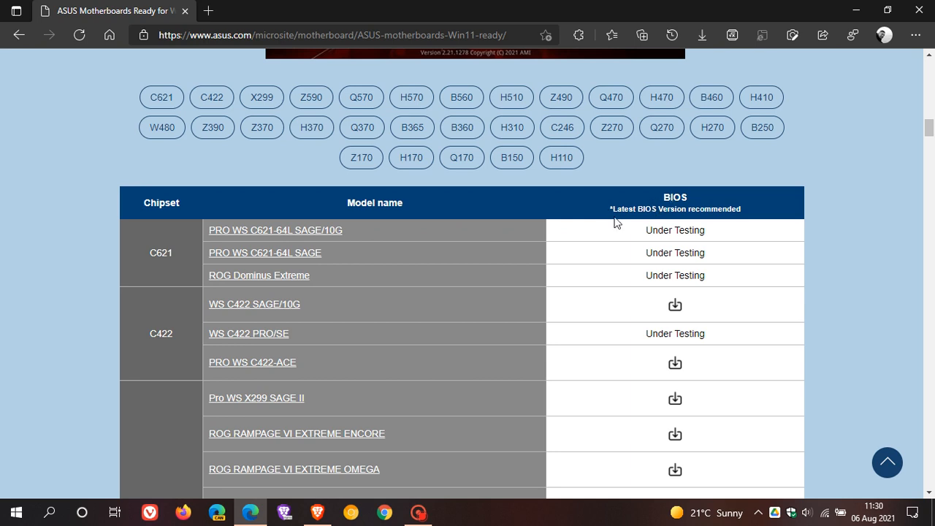
mouse_move(717, 383)
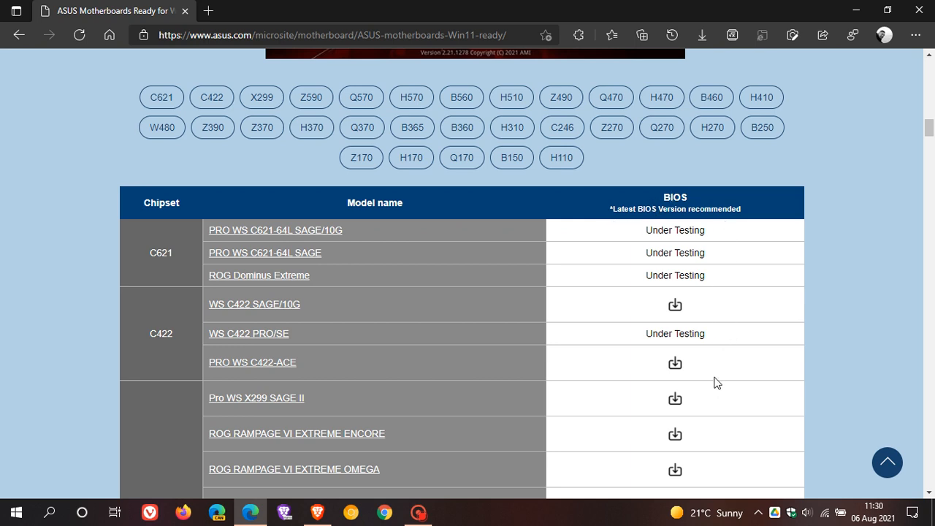
scroll("down", 3)
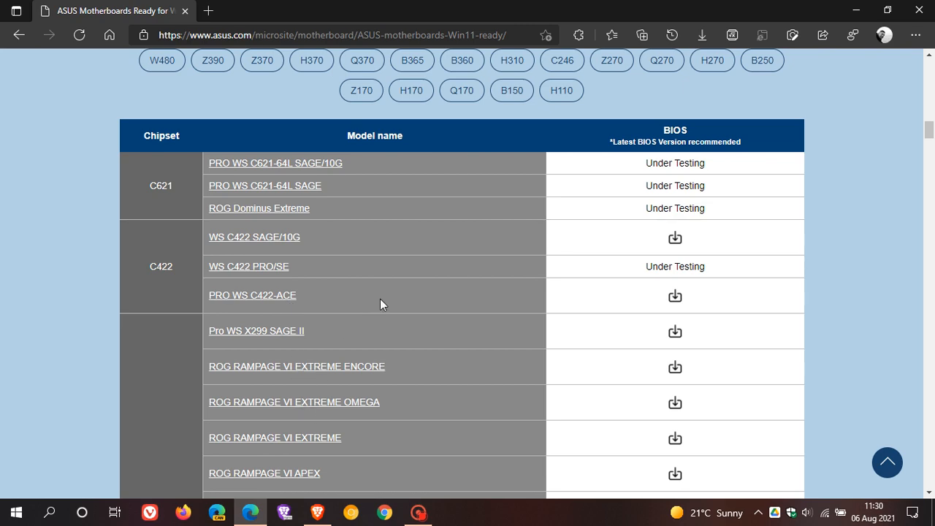
scroll("down", 3)
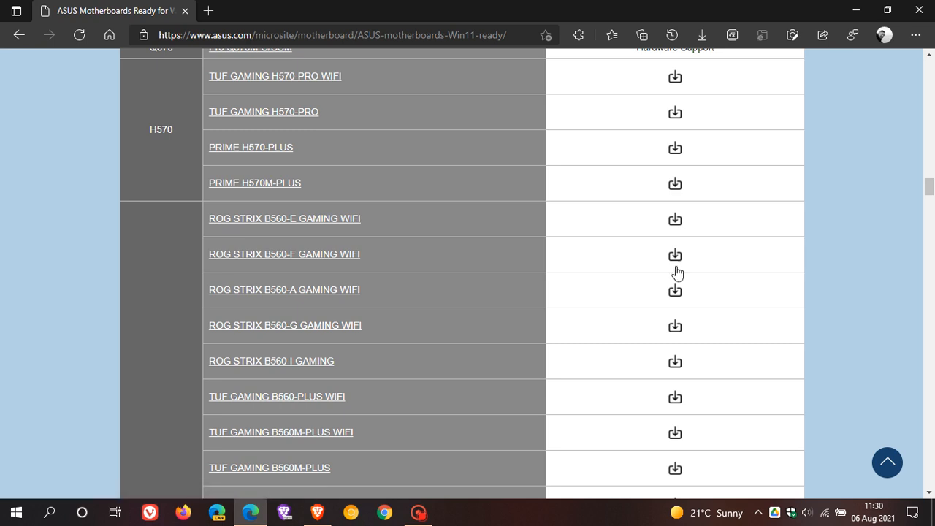
mouse_move(675, 255)
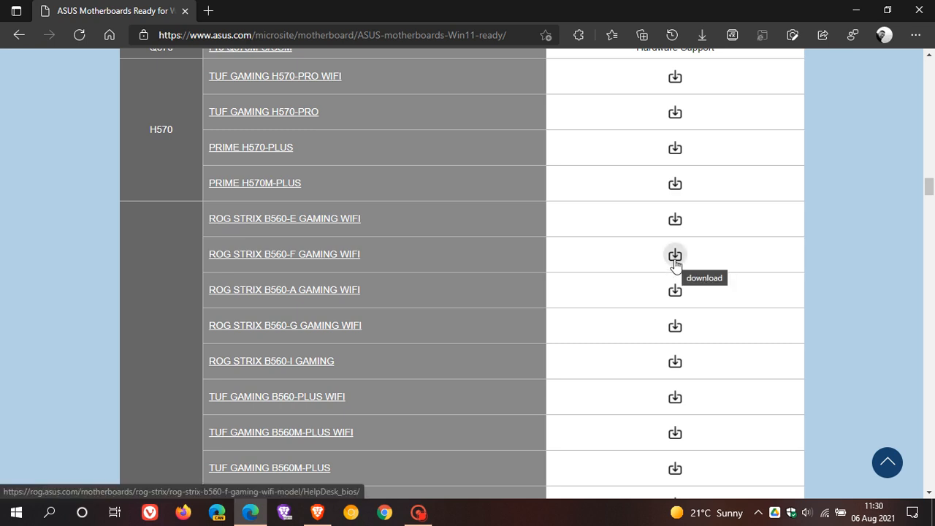
mouse_move(509, 260)
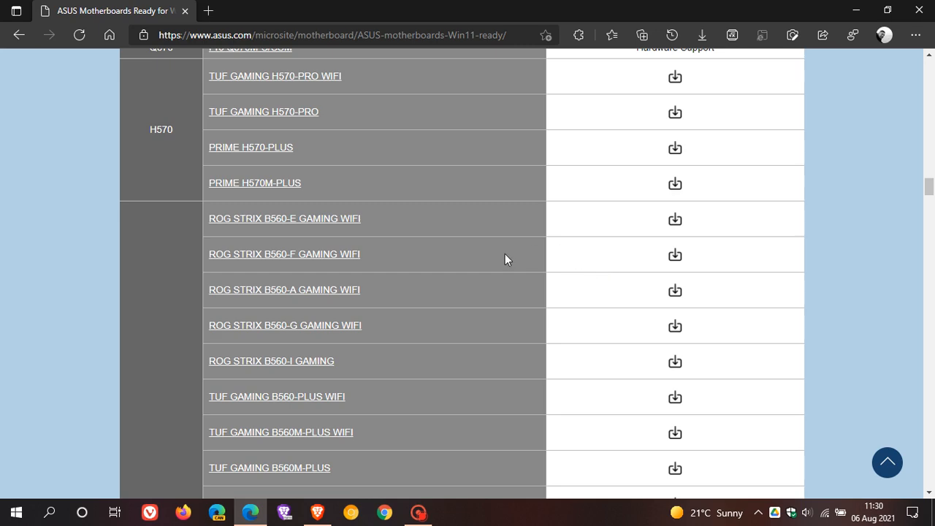
scroll("down", 3)
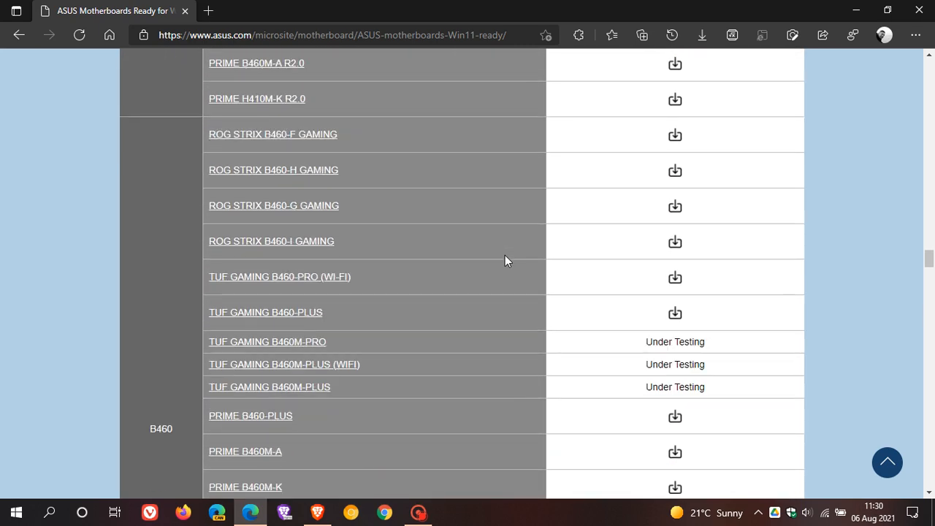
scroll("down", 3)
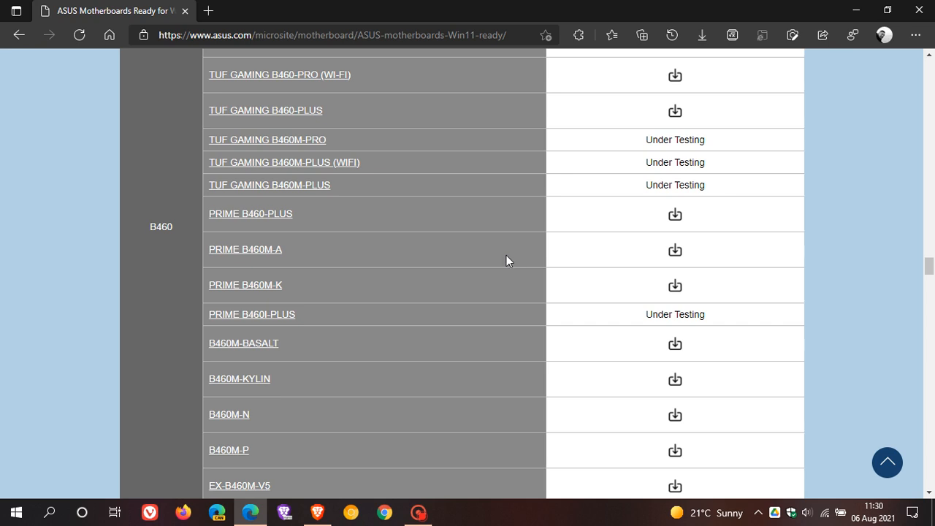
mouse_move(441, 242)
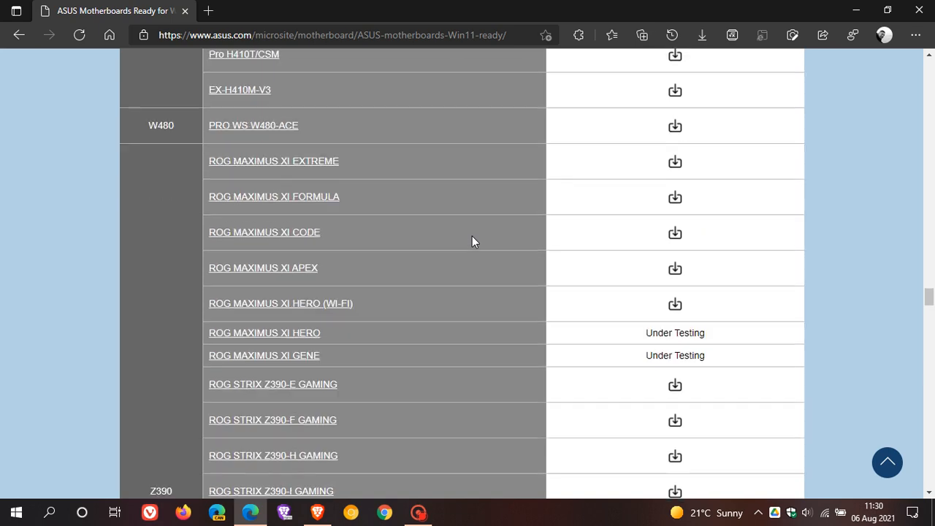
scroll("down", 3)
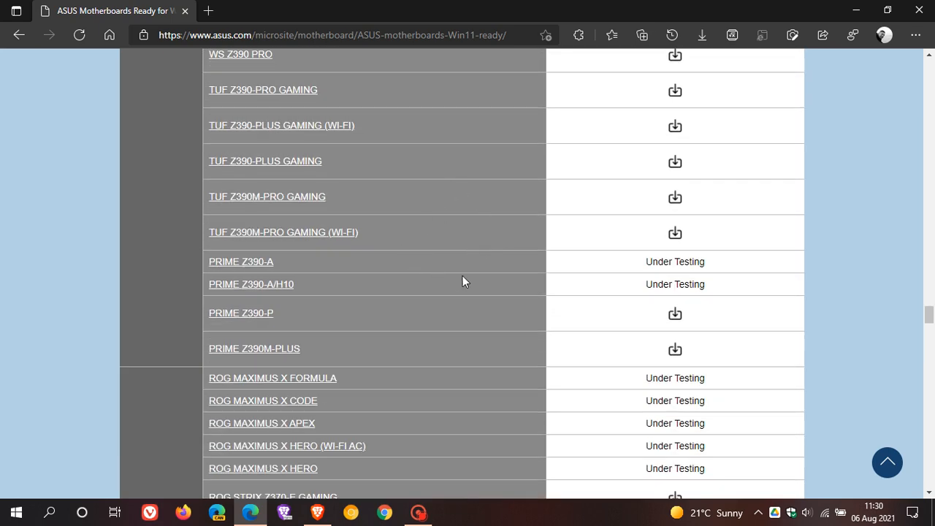
scroll("down", 3)
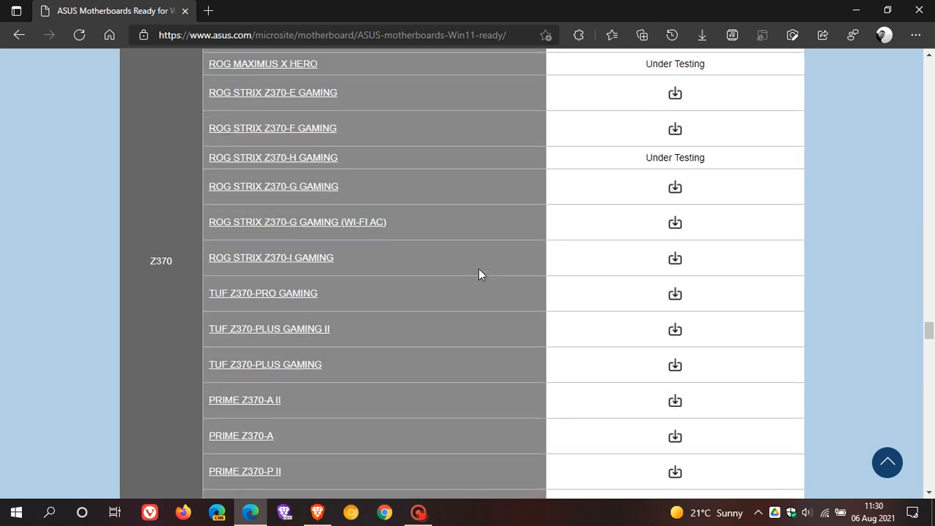
scroll("down", 3)
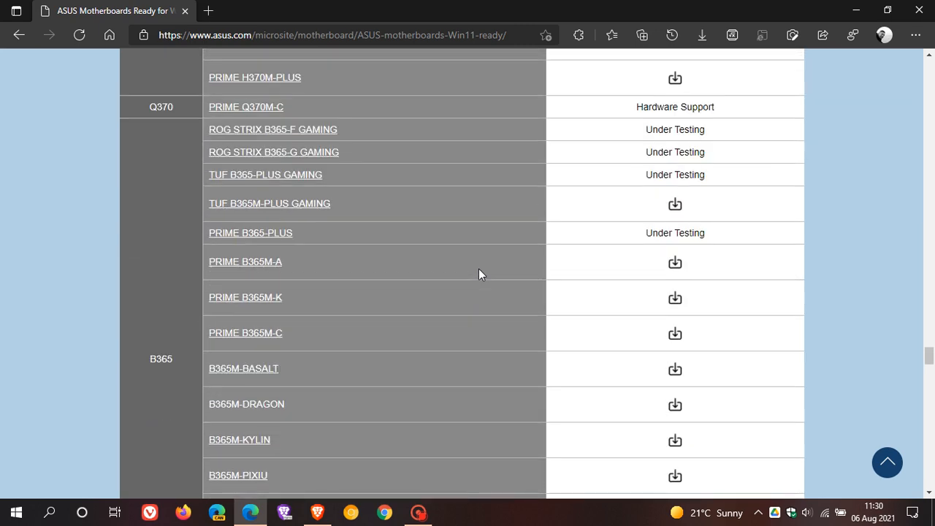
Return up toward the chipset filter buttons and the BIOS PTT notice screenshot
scroll("down", 3)
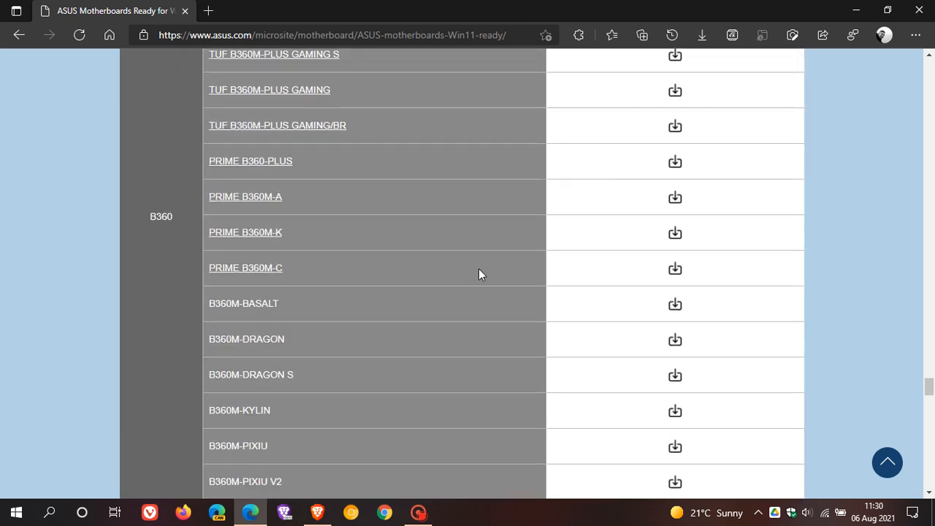
scroll("down", 3)
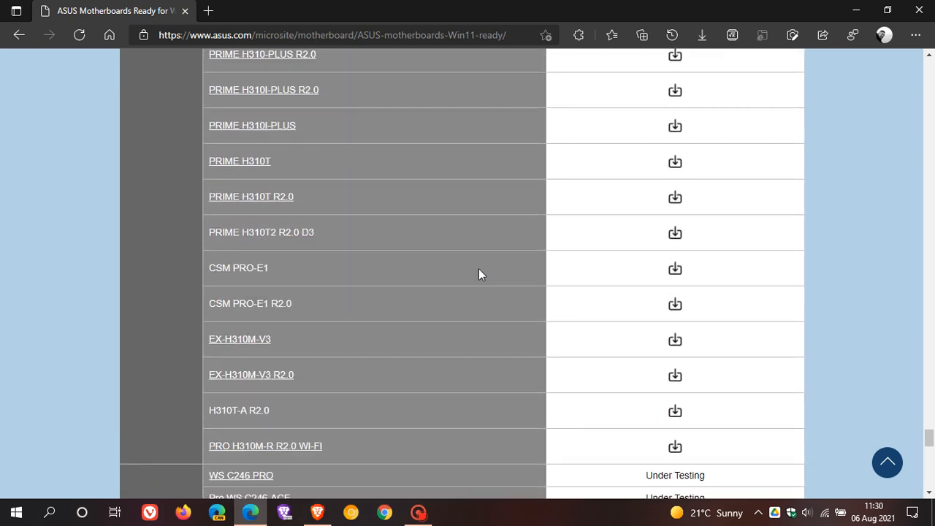
scroll("up", 3)
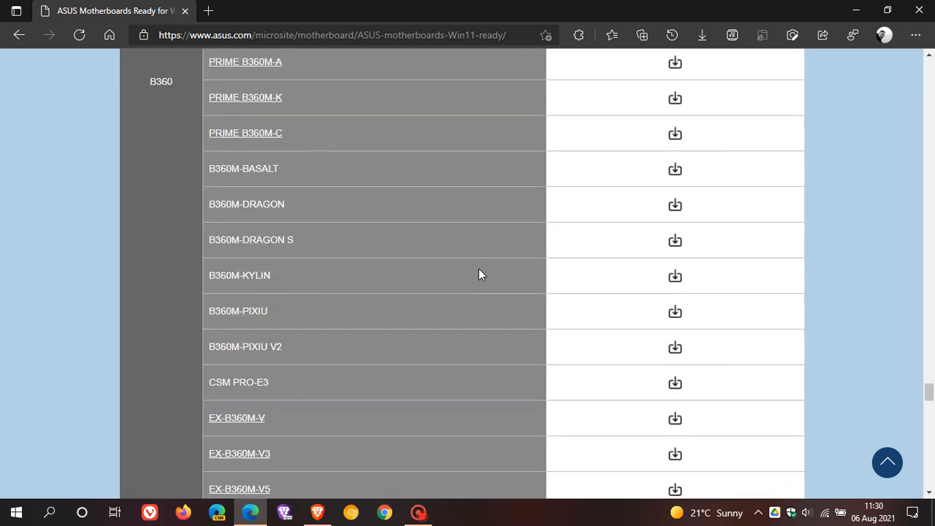
scroll("down", 3)
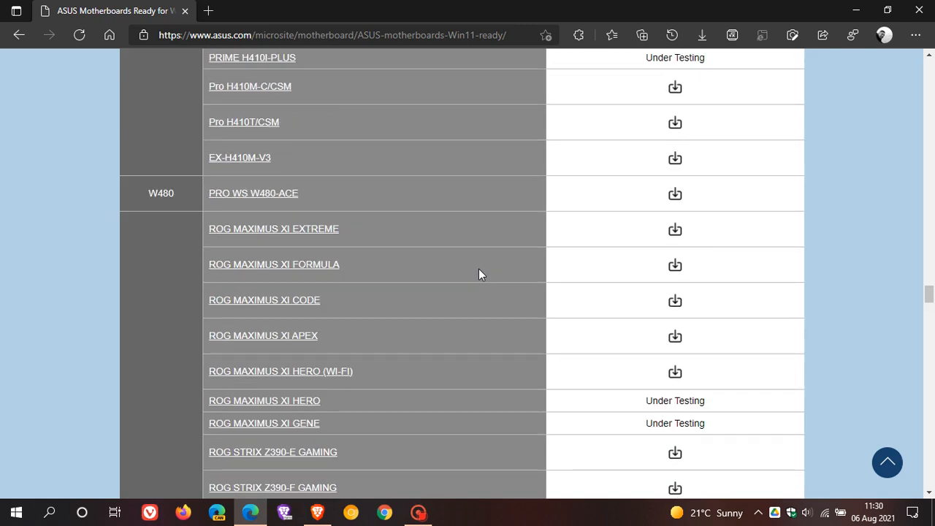
scroll("down", 3)
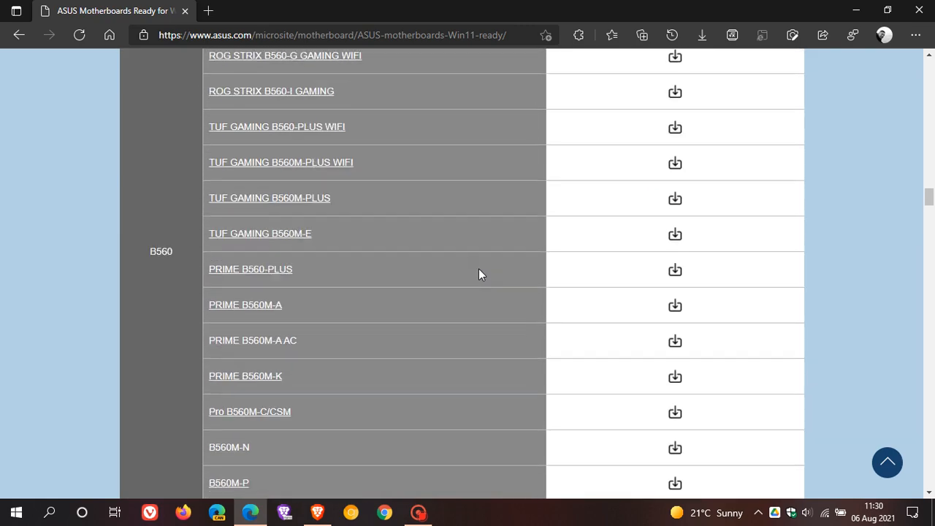
scroll("up", 3)
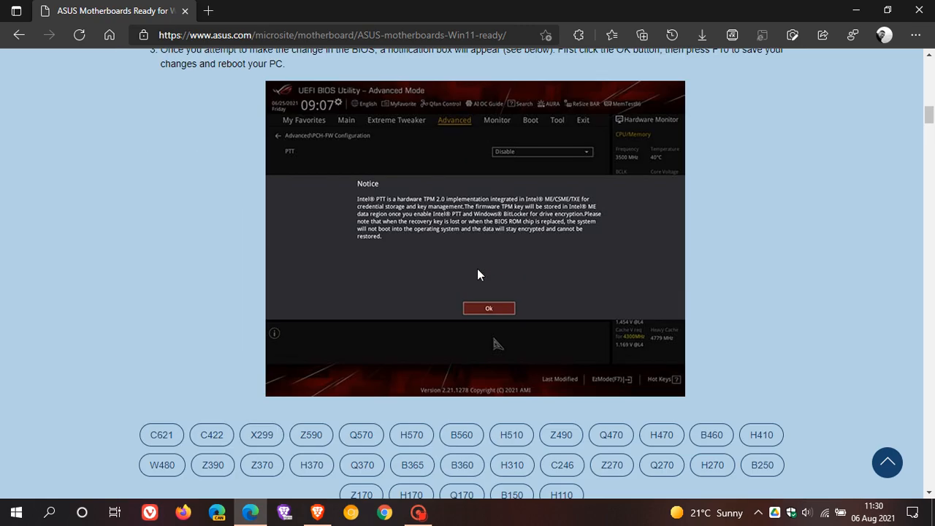
Show the AMD Platform Firmware TPM instructions under Method 2 instead of the Intel steps
scroll("up", 3)
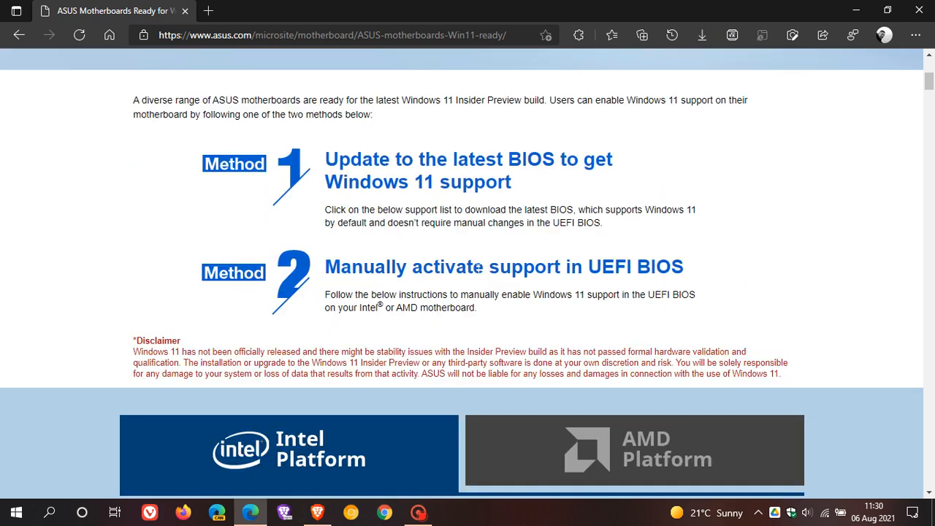
mouse_move(625, 285)
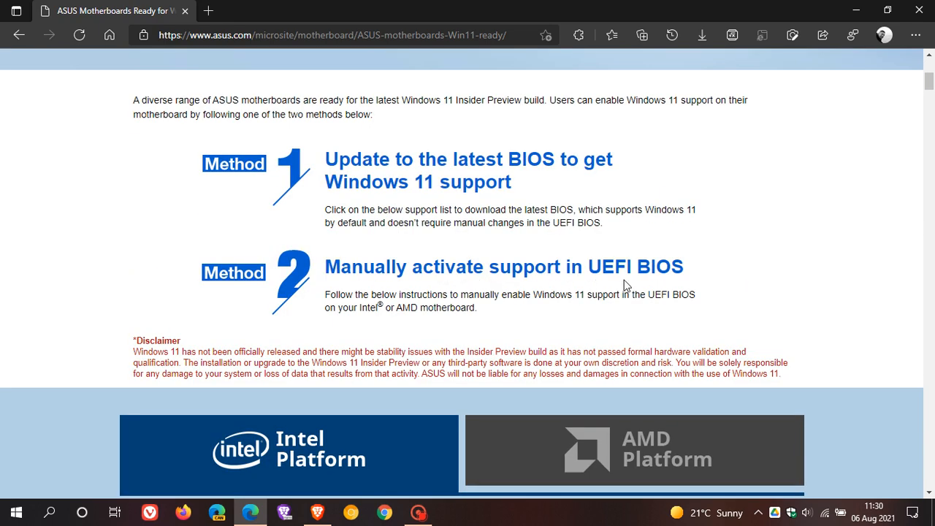
scroll("down", 3)
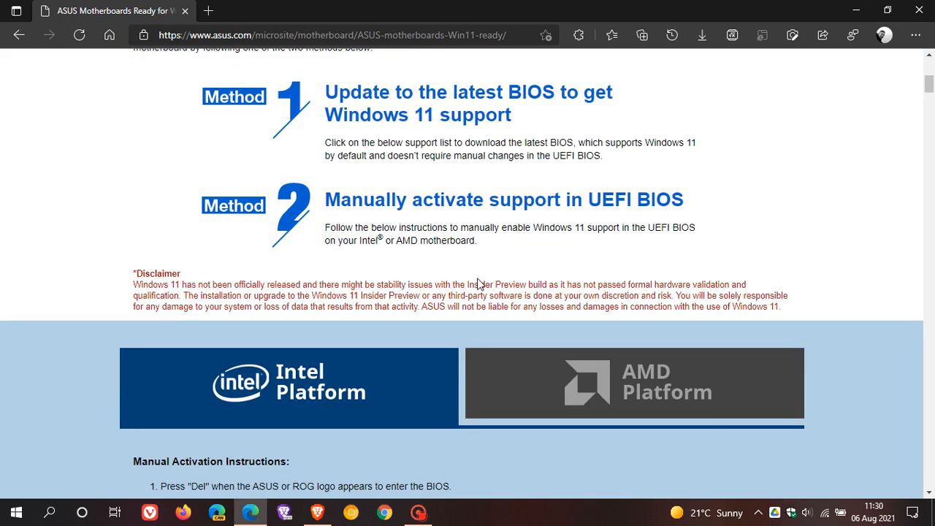
mouse_move(333, 383)
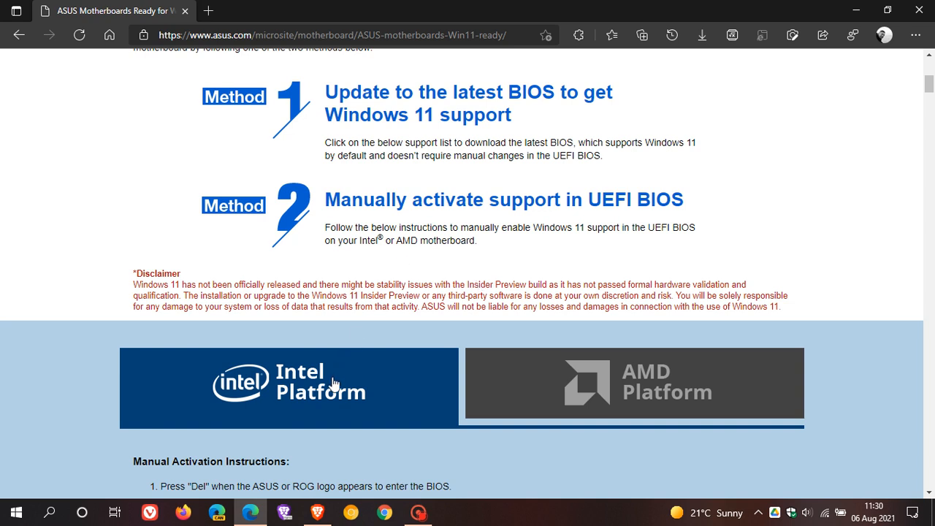
mouse_move(351, 383)
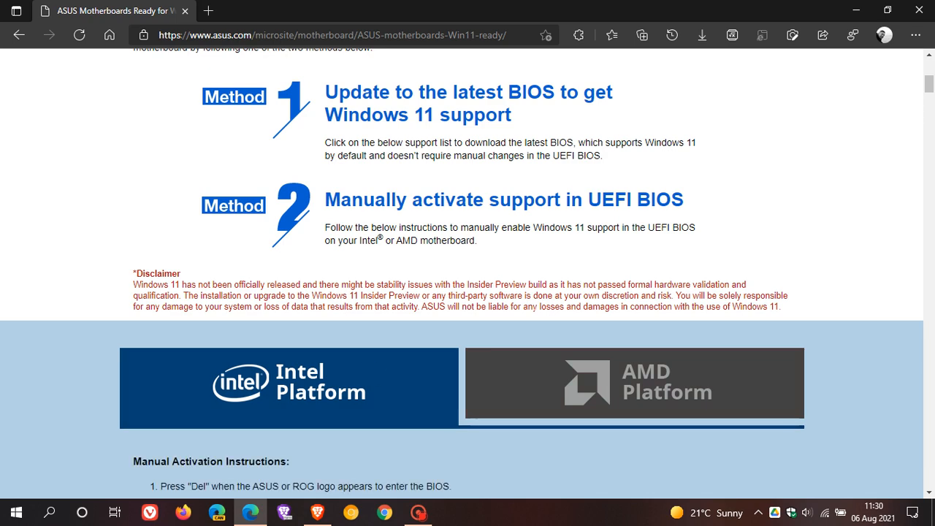
scroll("down", 3)
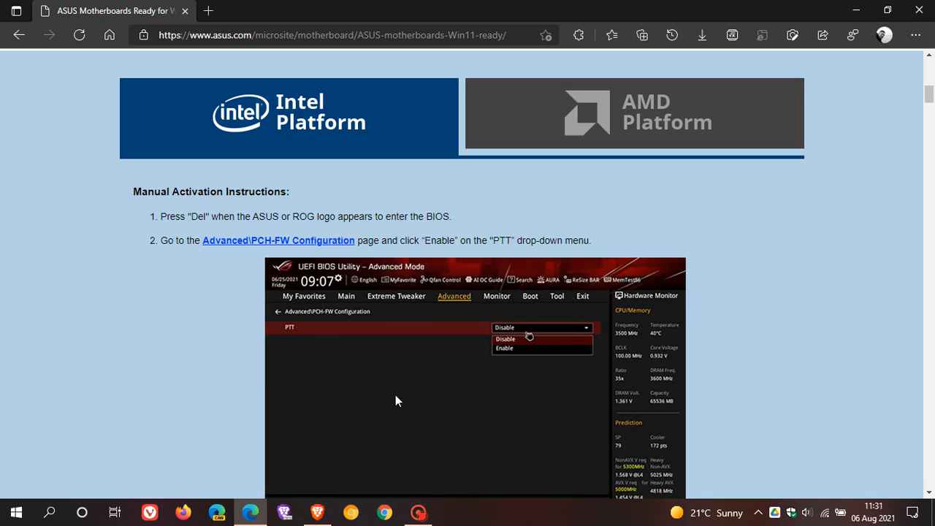
mouse_move(442, 409)
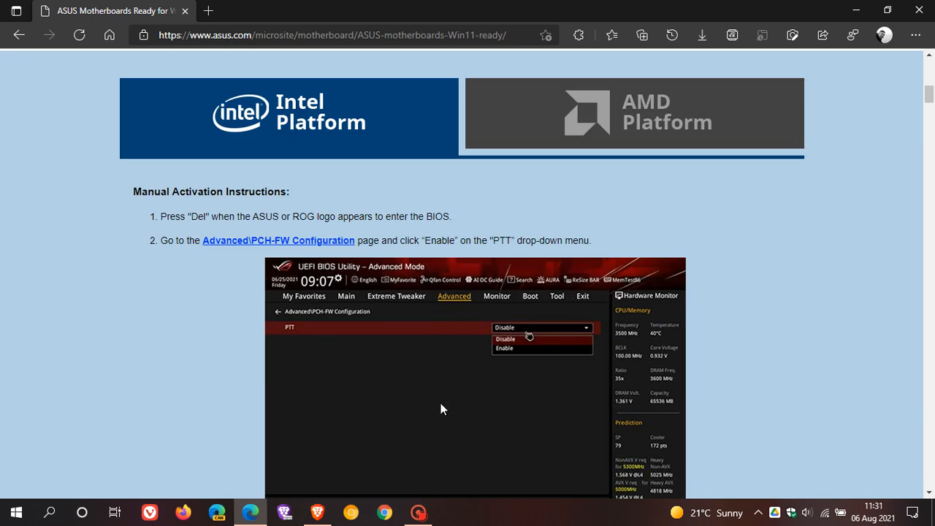
scroll("down", 3)
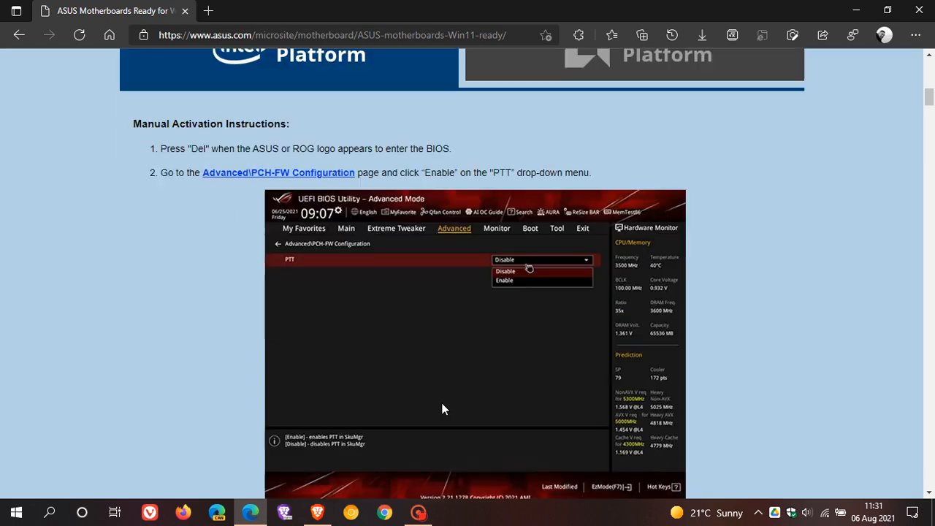
scroll("down", 3)
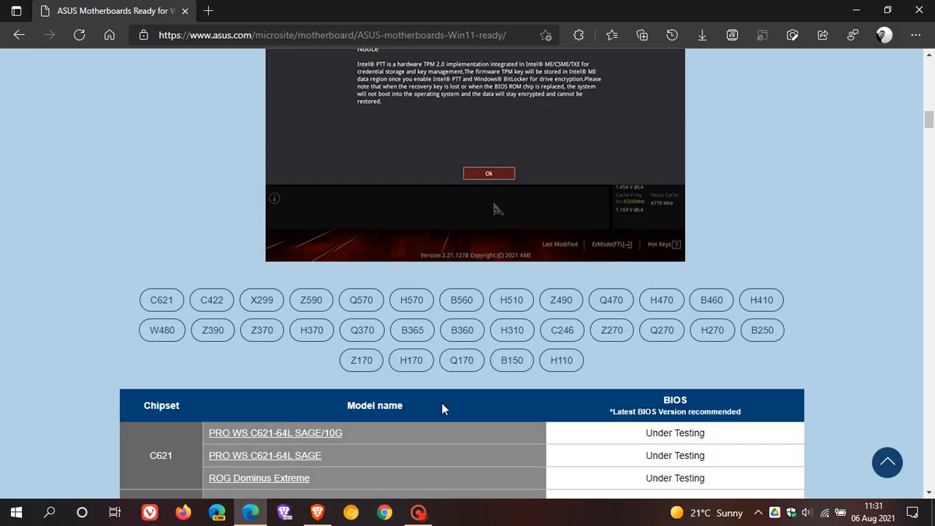
scroll("up", 3)
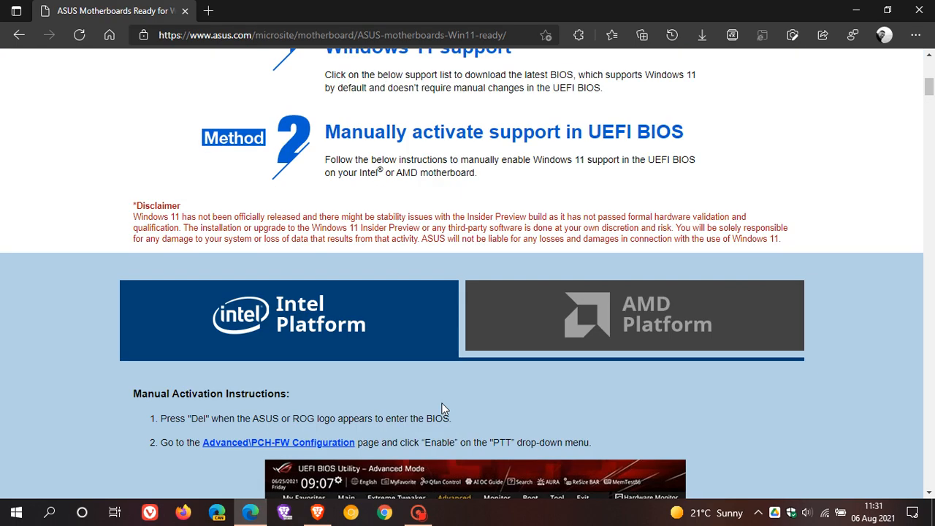
left_click(631, 315)
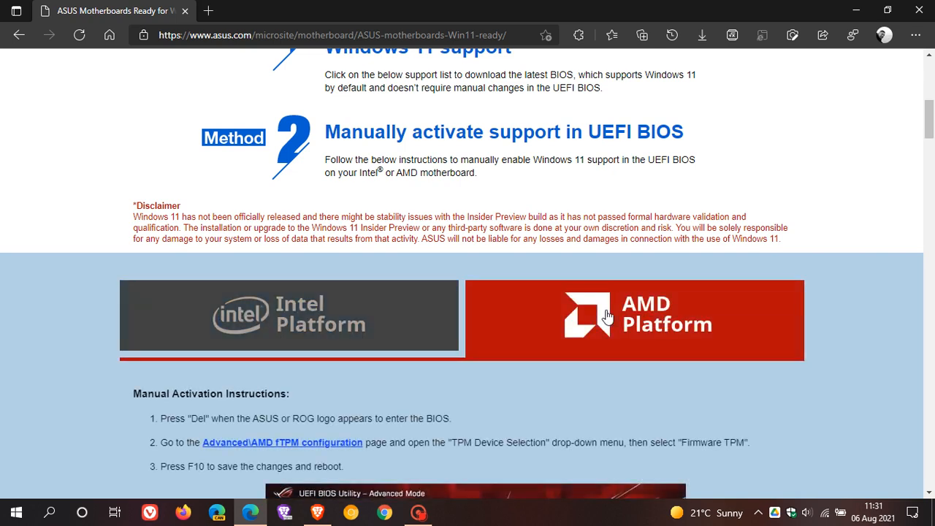
scroll("down", 3)
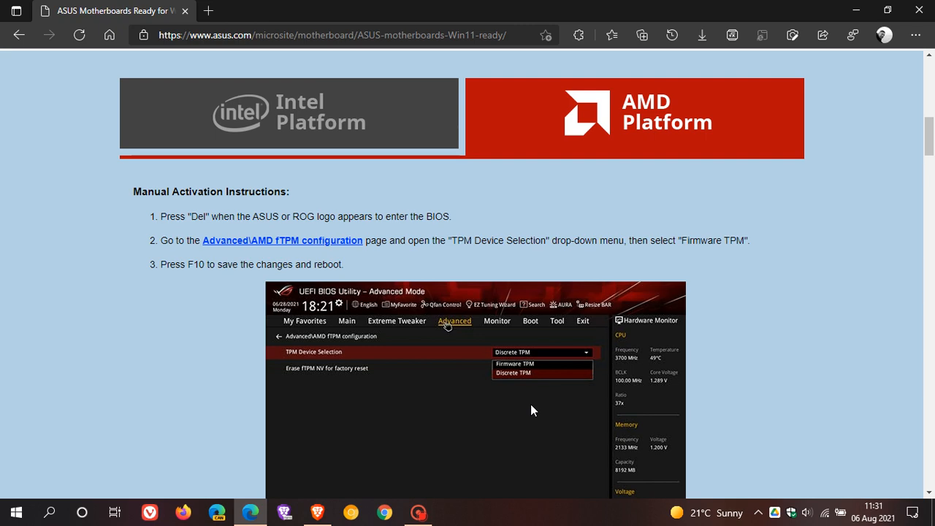
mouse_move(488, 320)
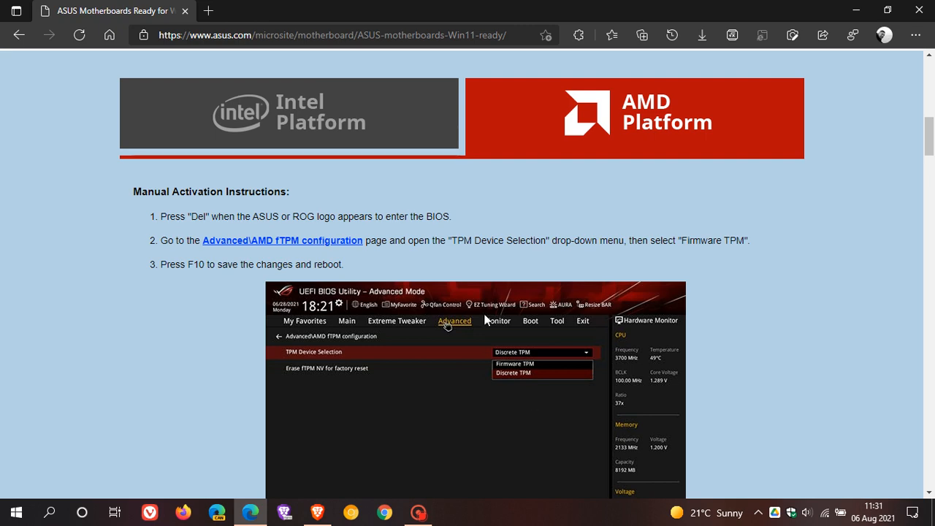
scroll("down", 3)
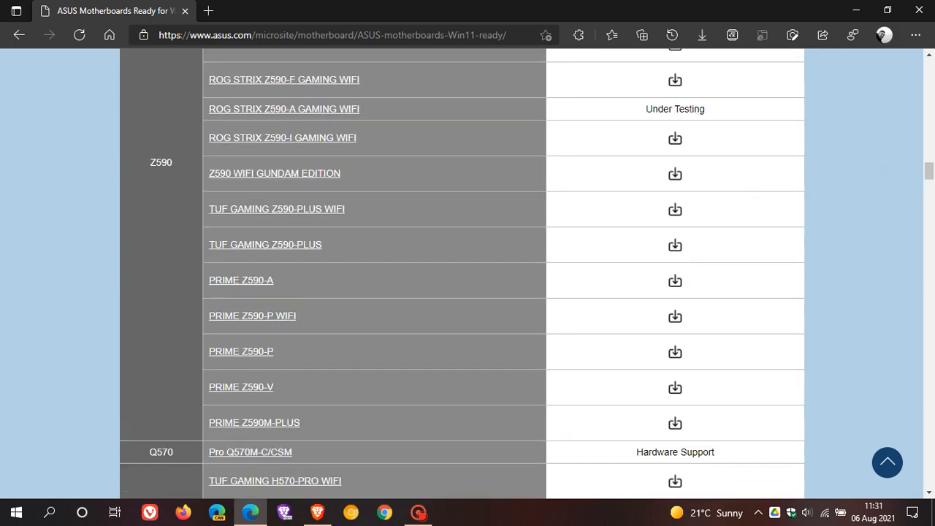
scroll("down", 3)
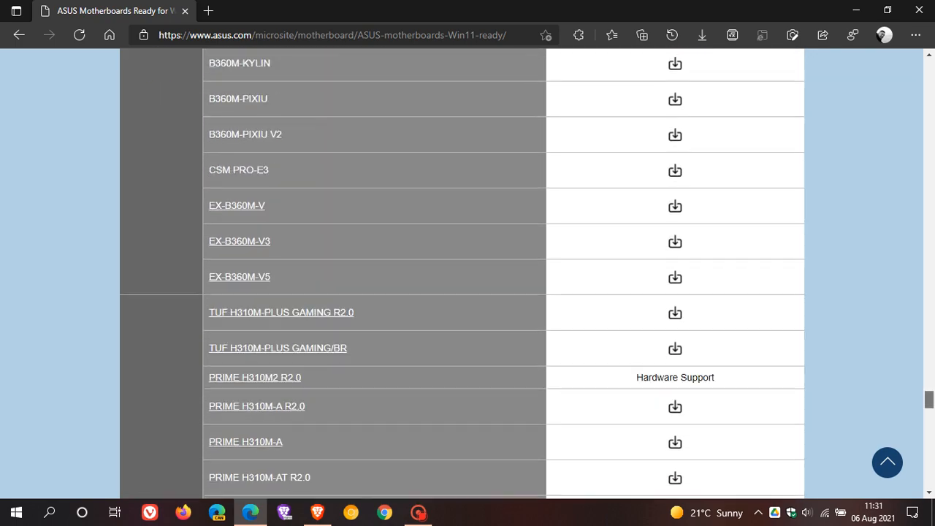
scroll("down", 3)
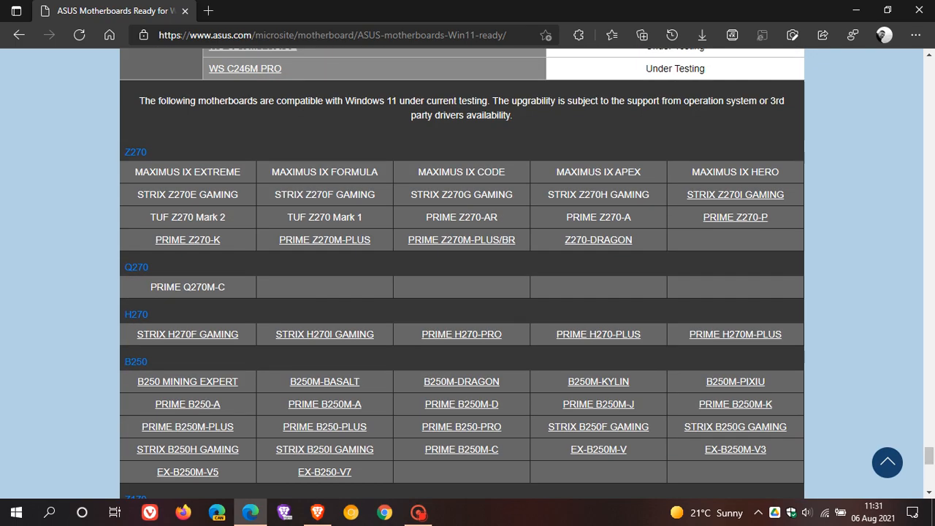
mouse_move(262, 119)
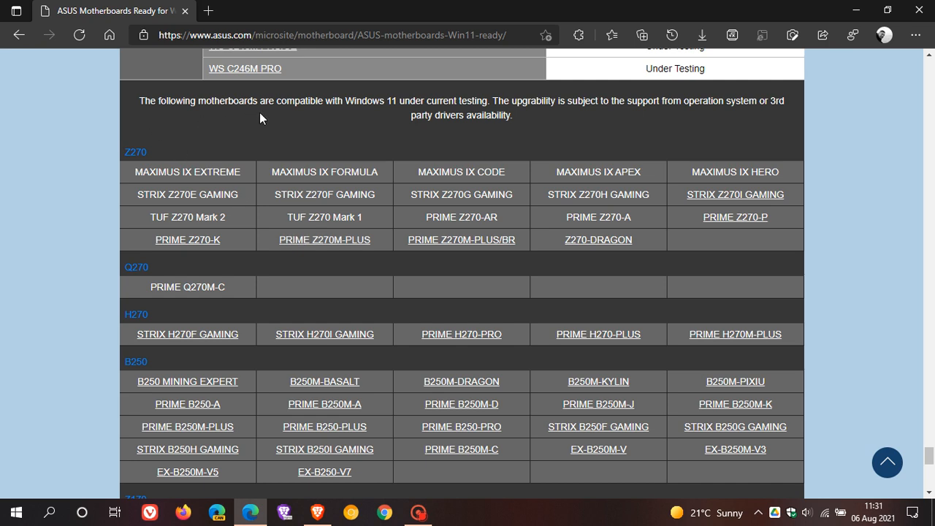
mouse_move(412, 120)
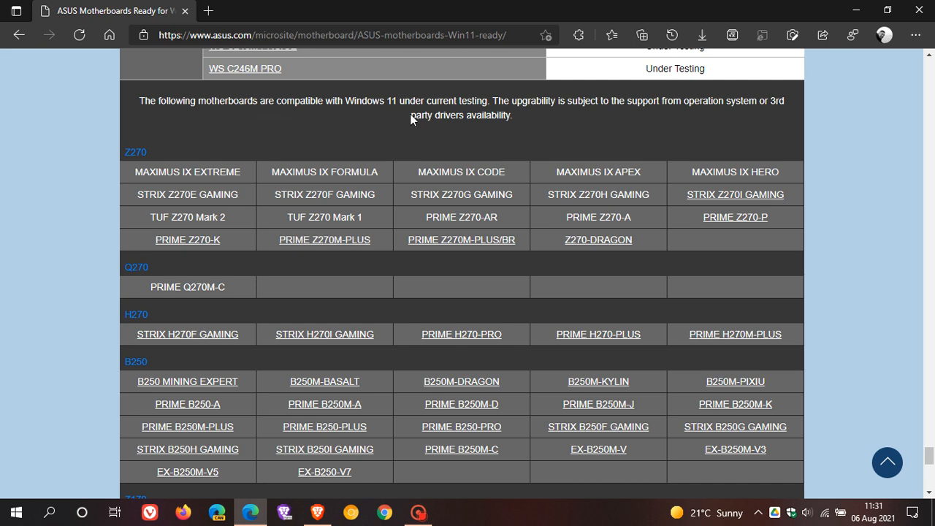
mouse_move(534, 137)
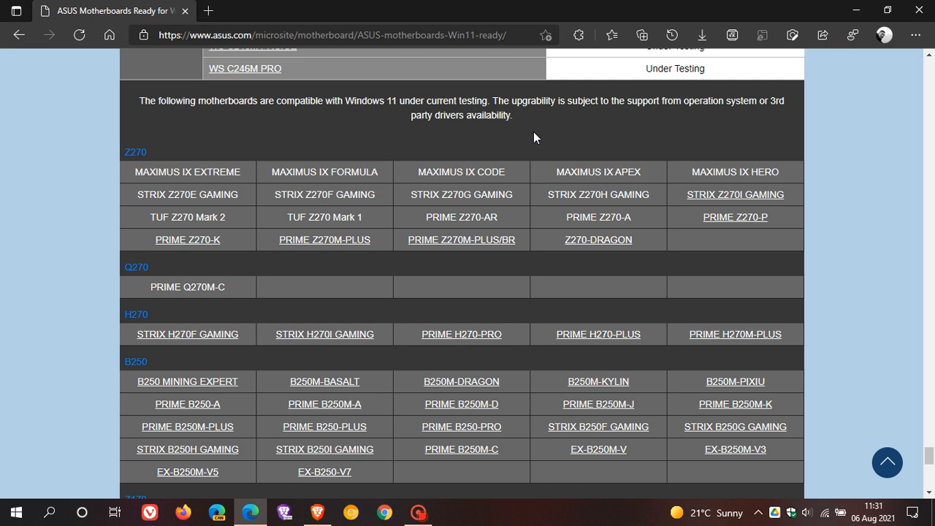
mouse_move(707, 118)
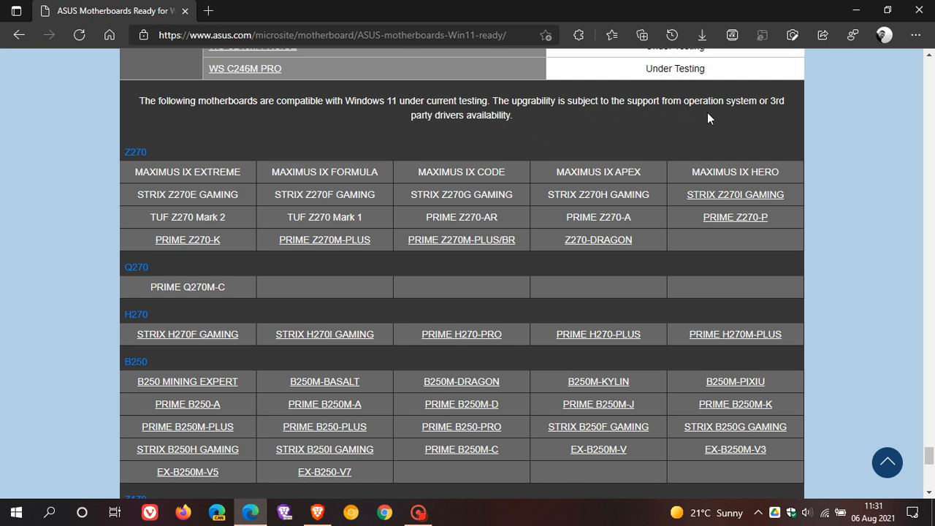
mouse_move(491, 131)
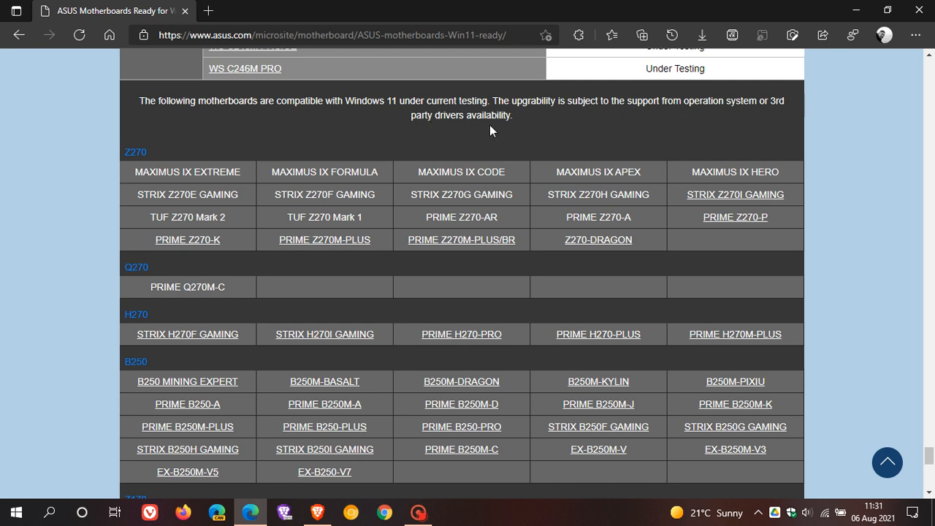
mouse_move(430, 281)
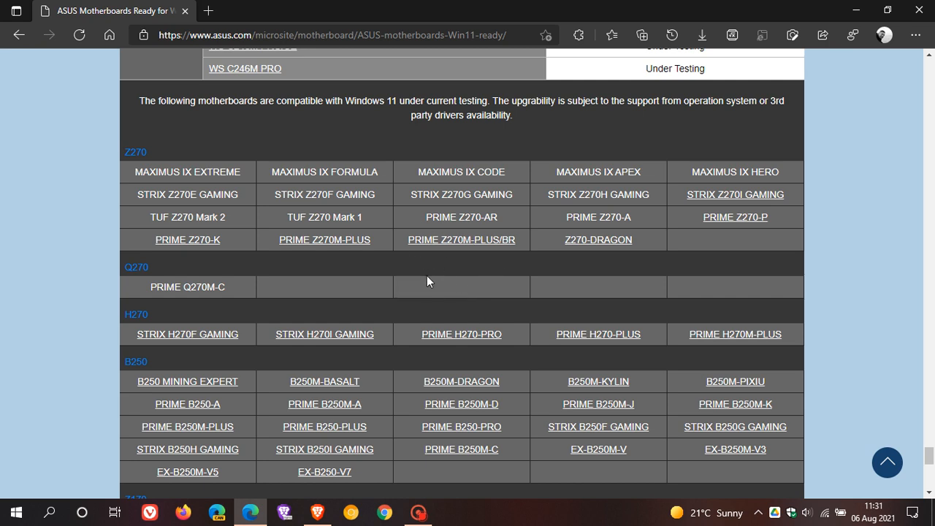
mouse_move(446, 292)
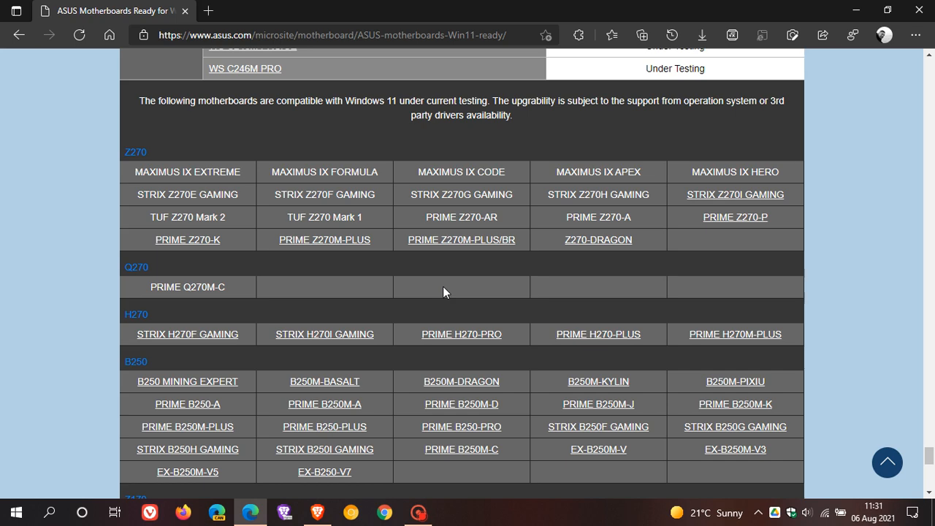
mouse_move(500, 273)
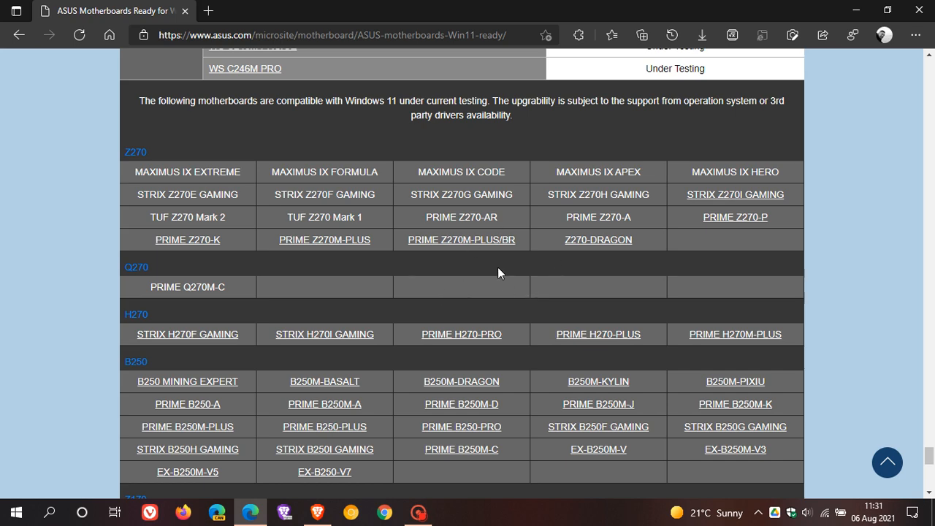
scroll("down", 3)
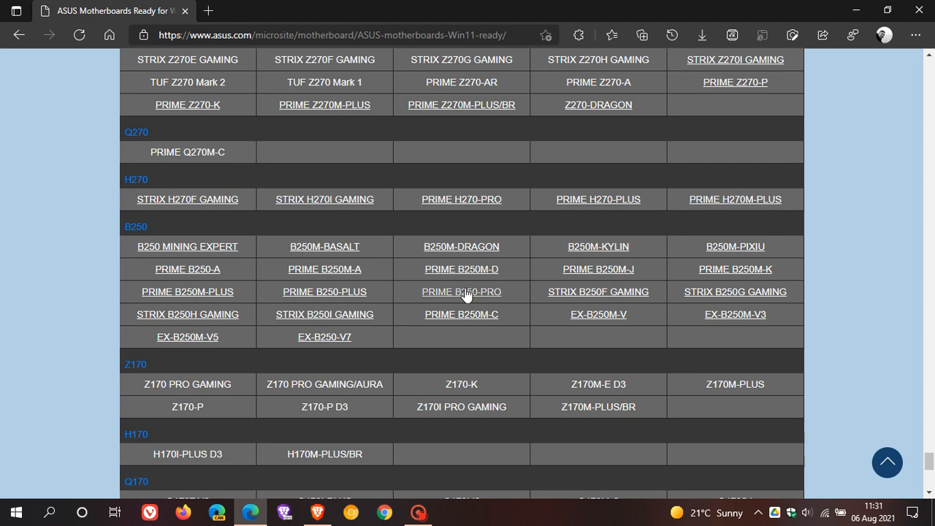
scroll("up", 3)
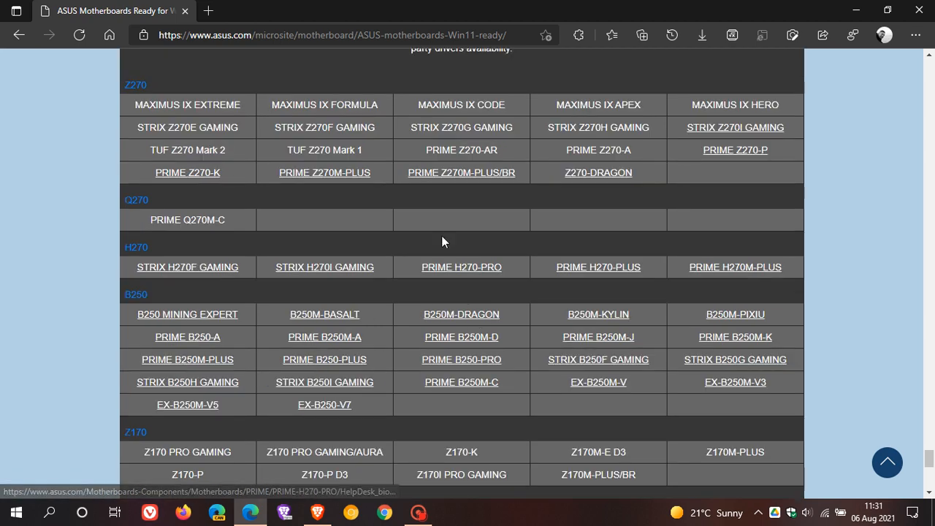
scroll("up", 3)
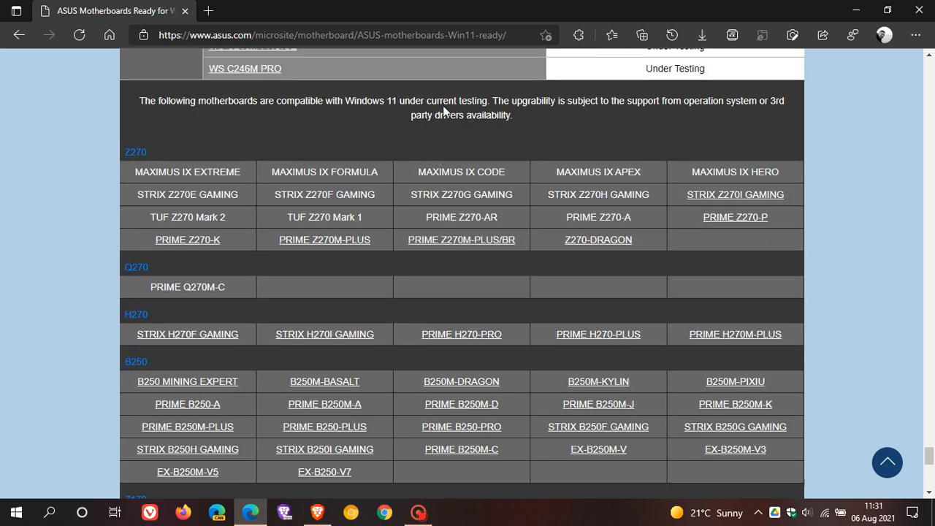
mouse_move(387, 119)
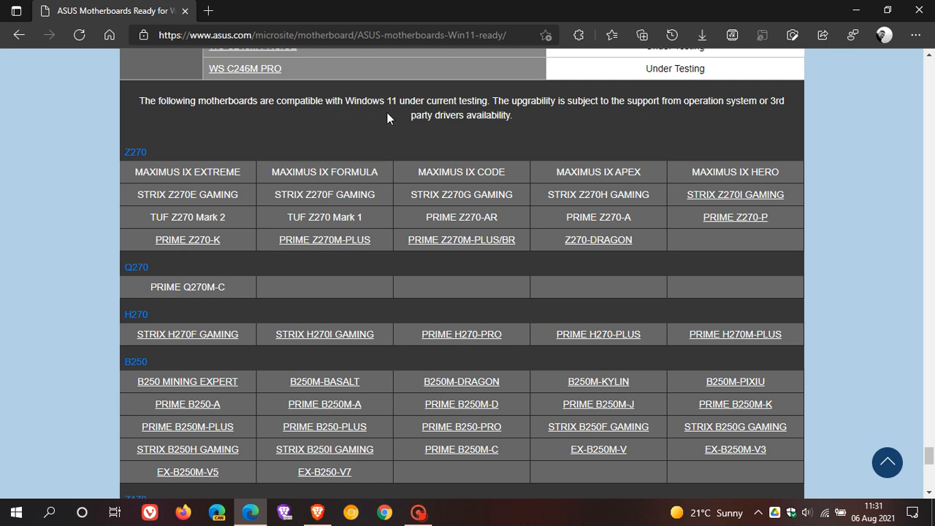
mouse_move(453, 278)
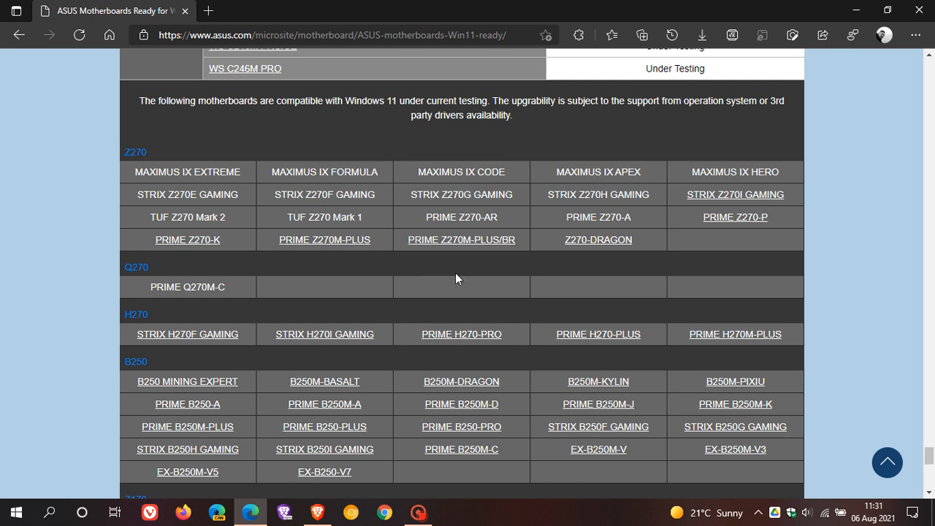
scroll("down", 3)
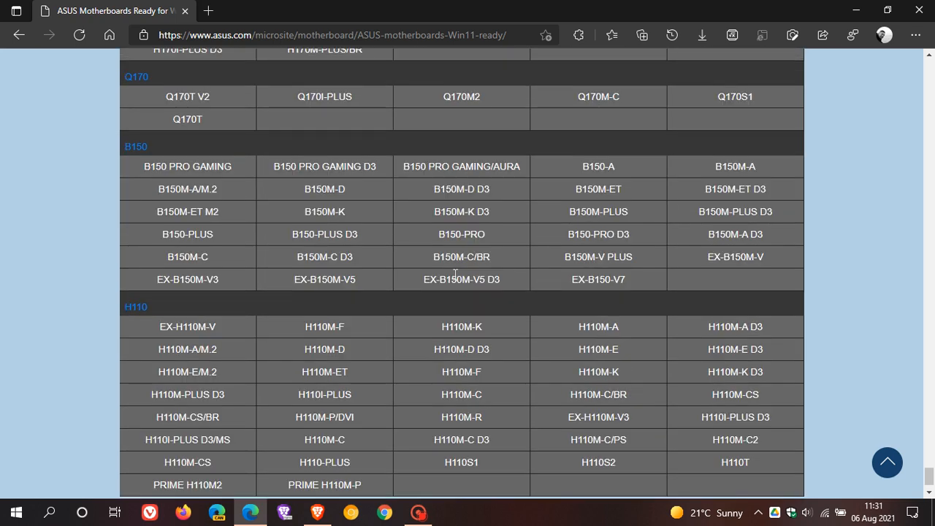
scroll("up", 3)
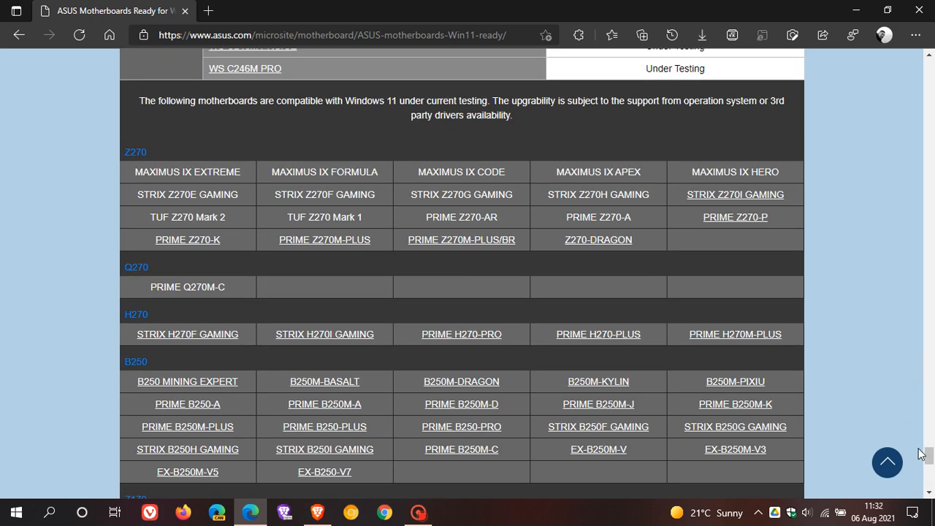
scroll("up", 3)
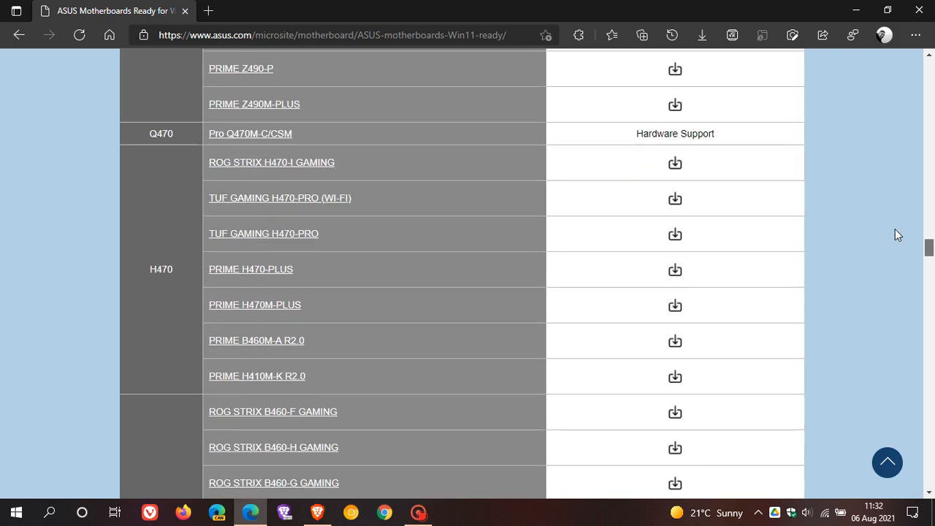
scroll("up", 3)
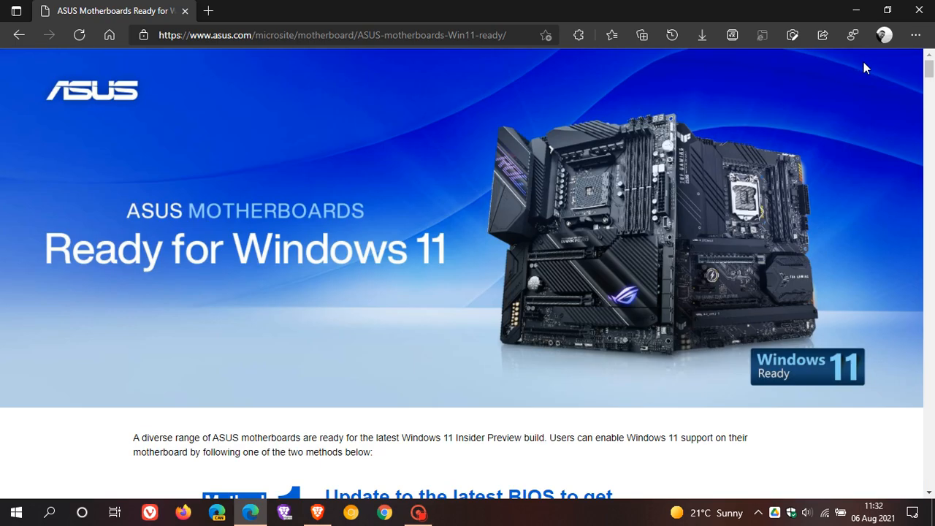
mouse_move(579, 248)
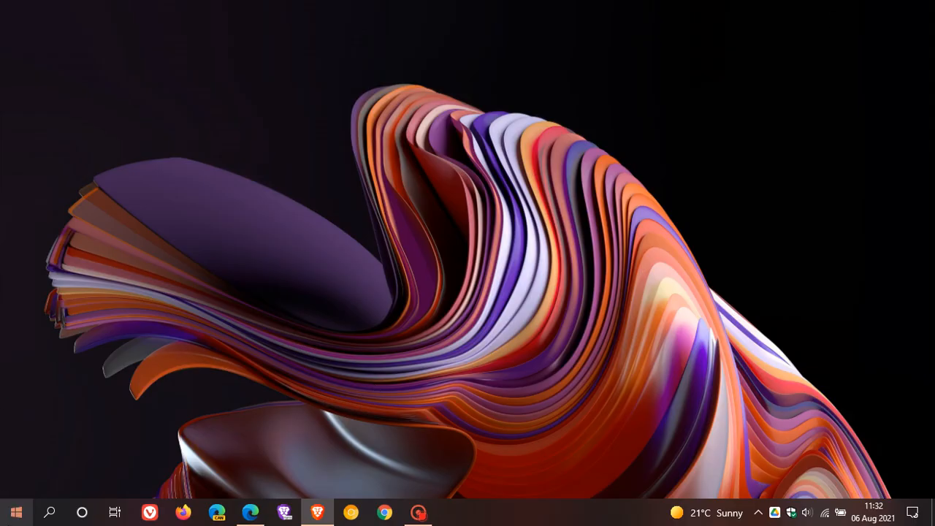
Launch System Information by running msinfo32 from the Start menu's Run box
right_click(16, 512)
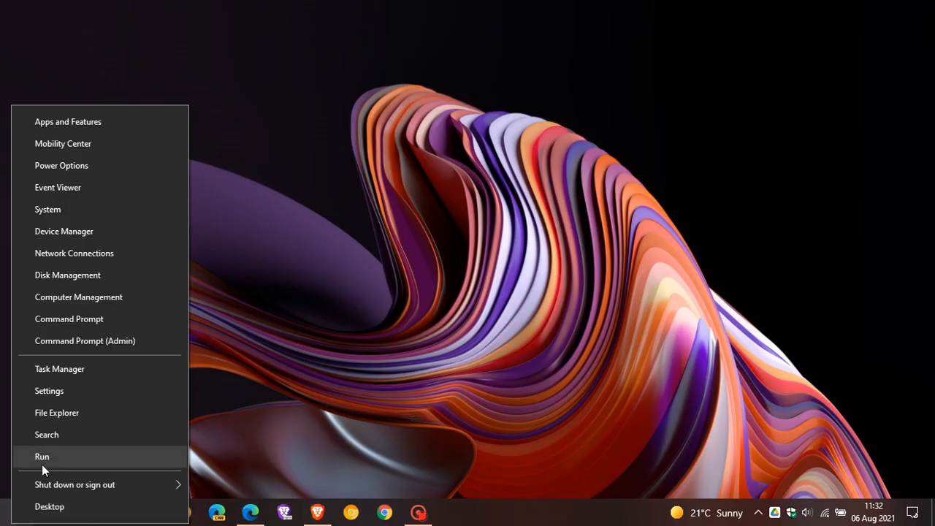
left_click(41, 456)
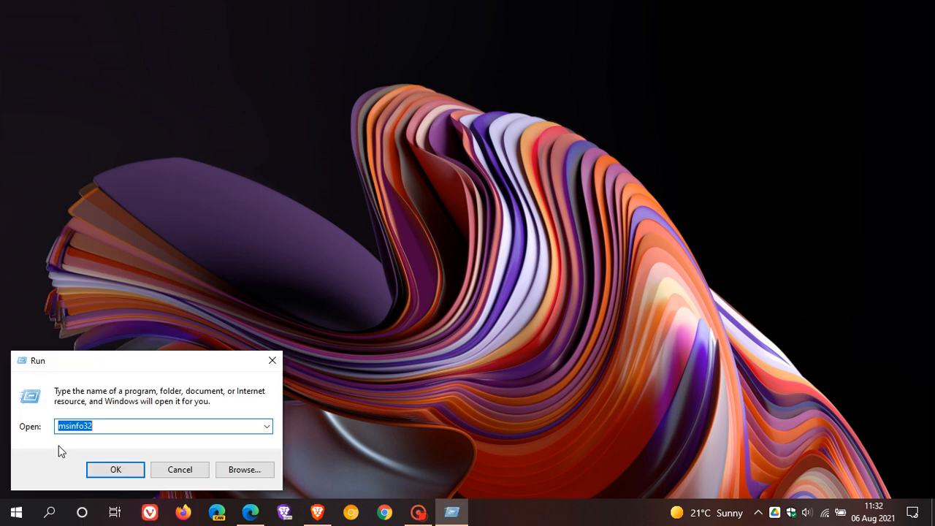
mouse_move(99, 439)
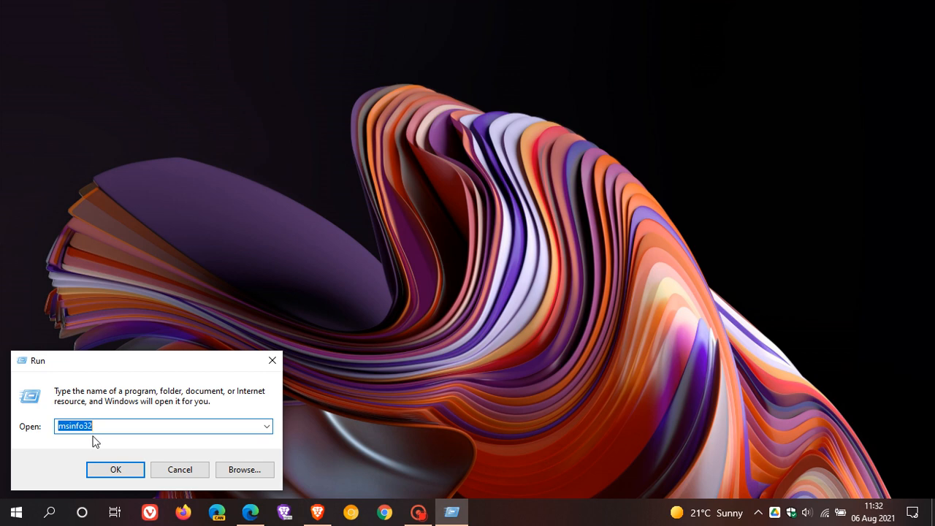
left_click(114, 469)
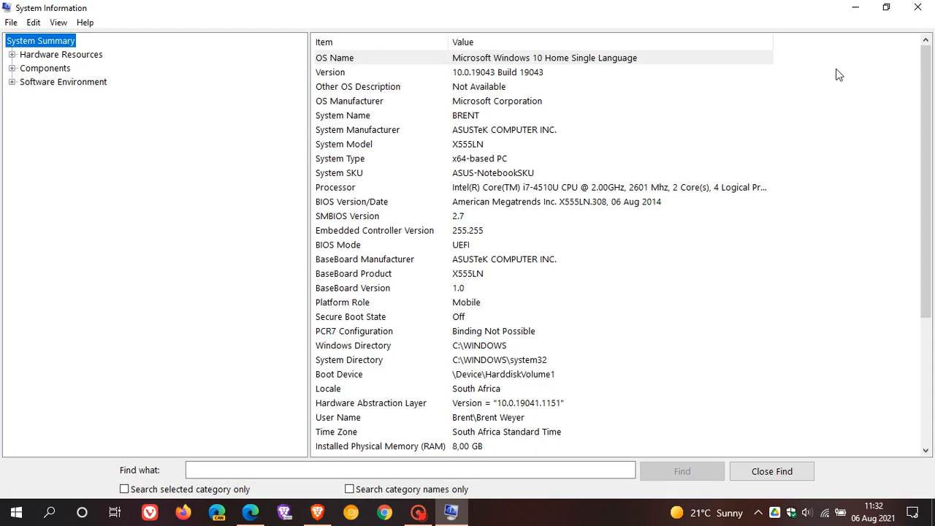
mouse_move(678, 247)
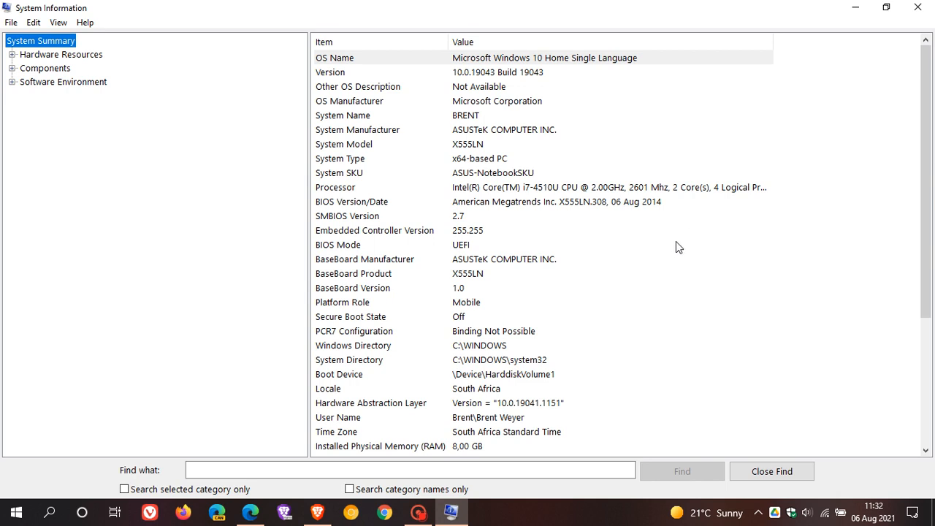
mouse_move(469, 222)
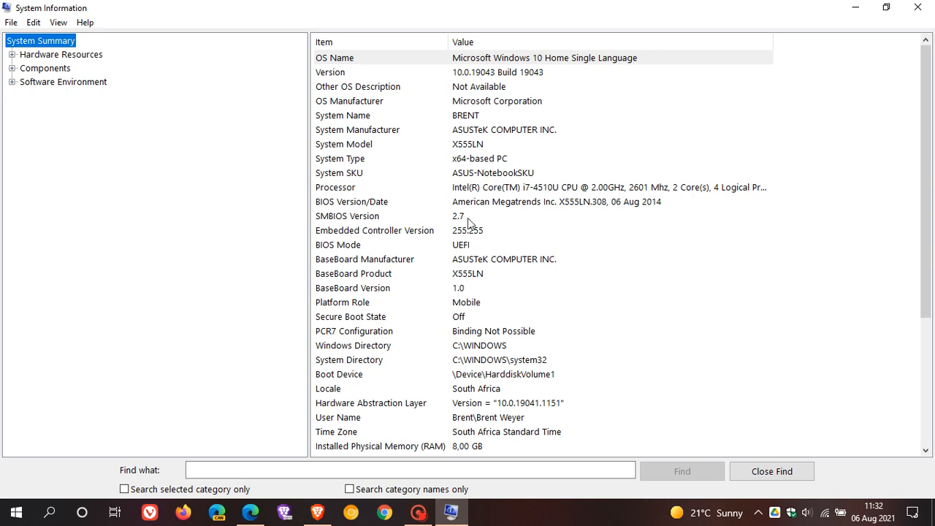
mouse_move(372, 214)
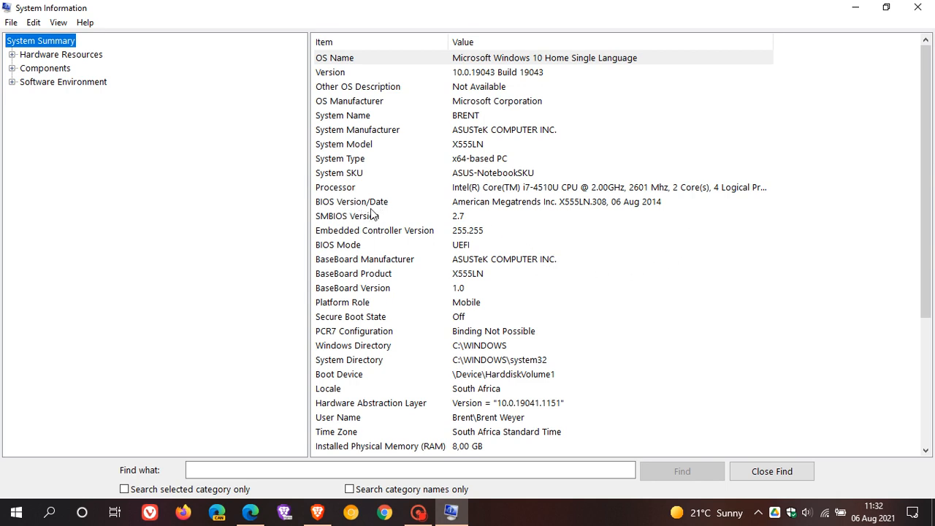
mouse_move(473, 219)
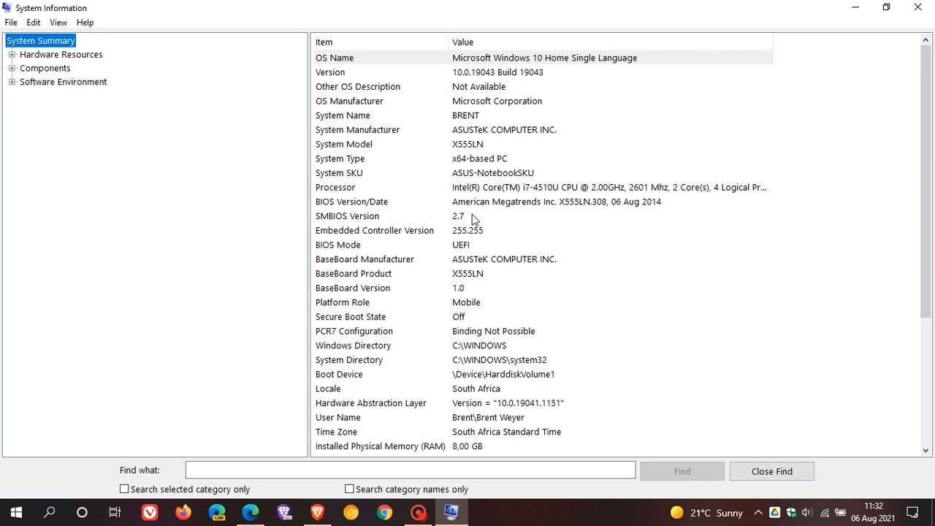
mouse_move(459, 217)
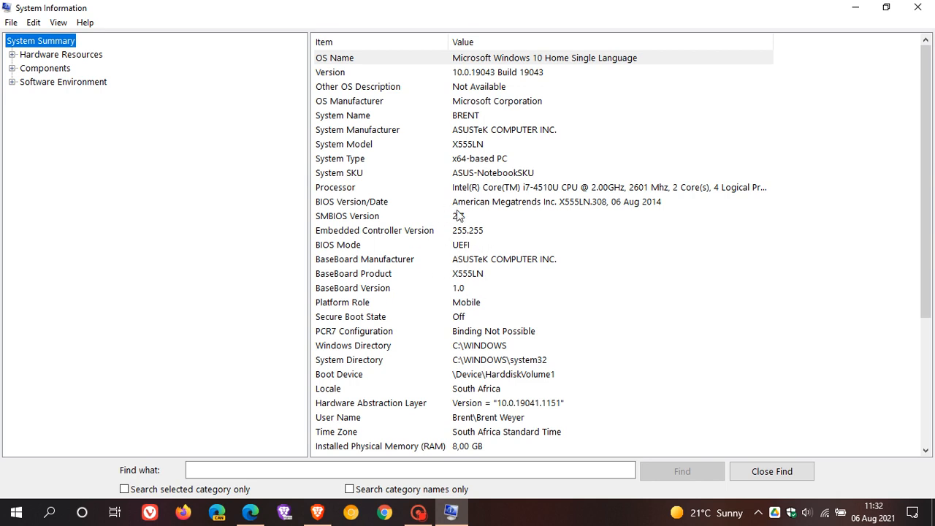
mouse_move(741, 270)
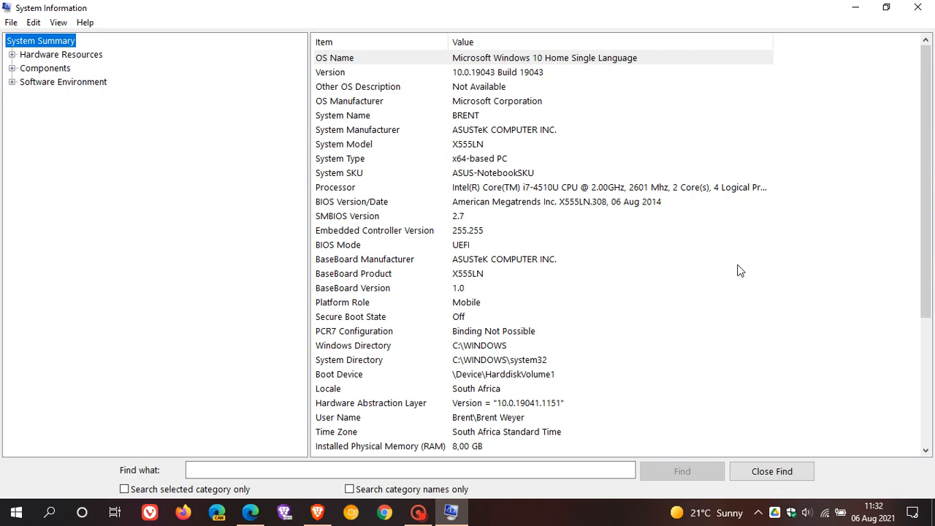
mouse_move(862, 70)
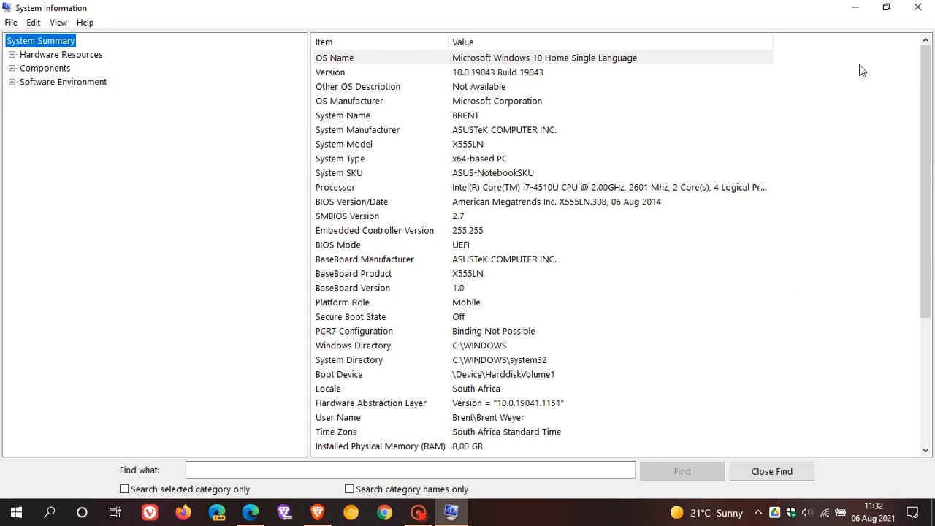